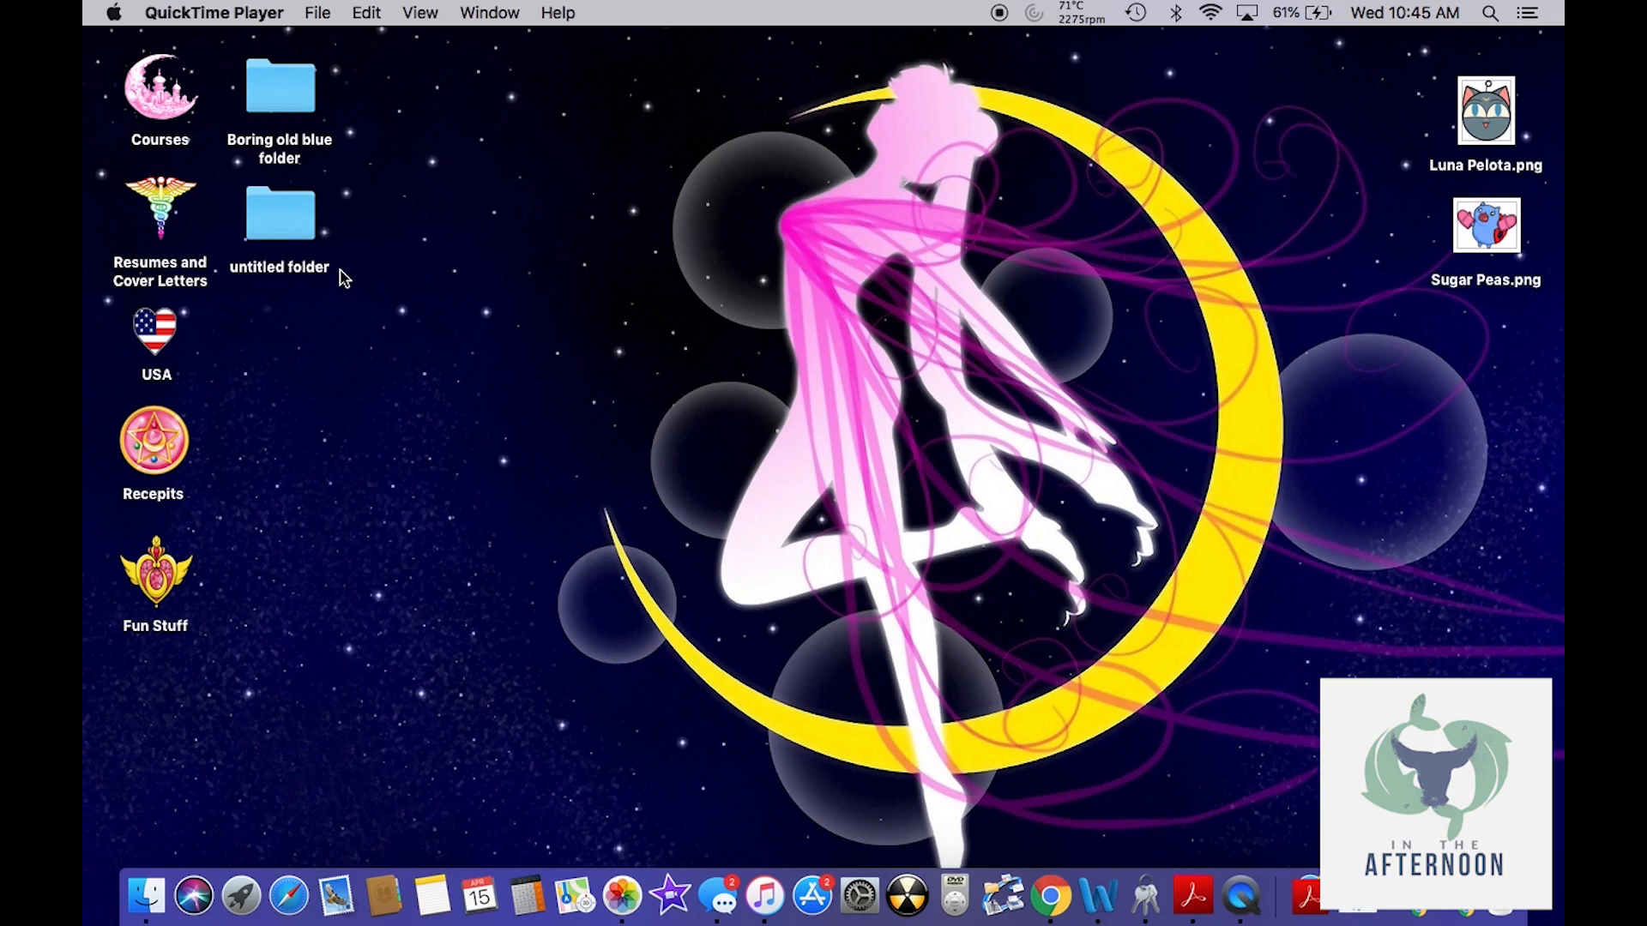
pyautogui.moveTo(249, 268)
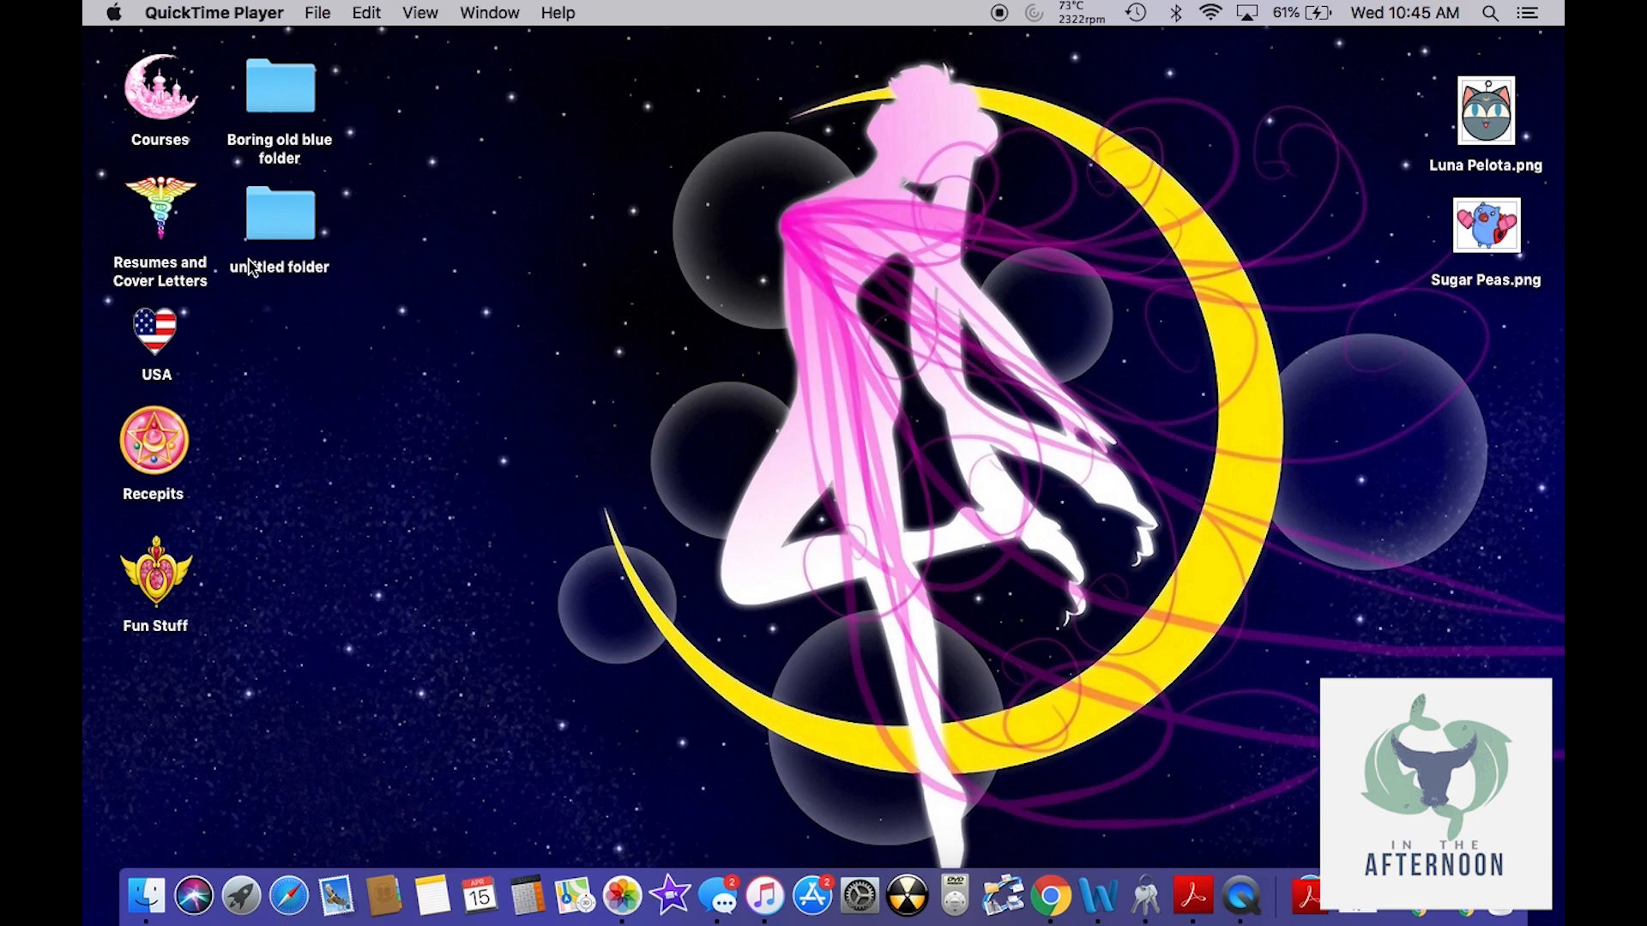
pyautogui.moveTo(235, 130)
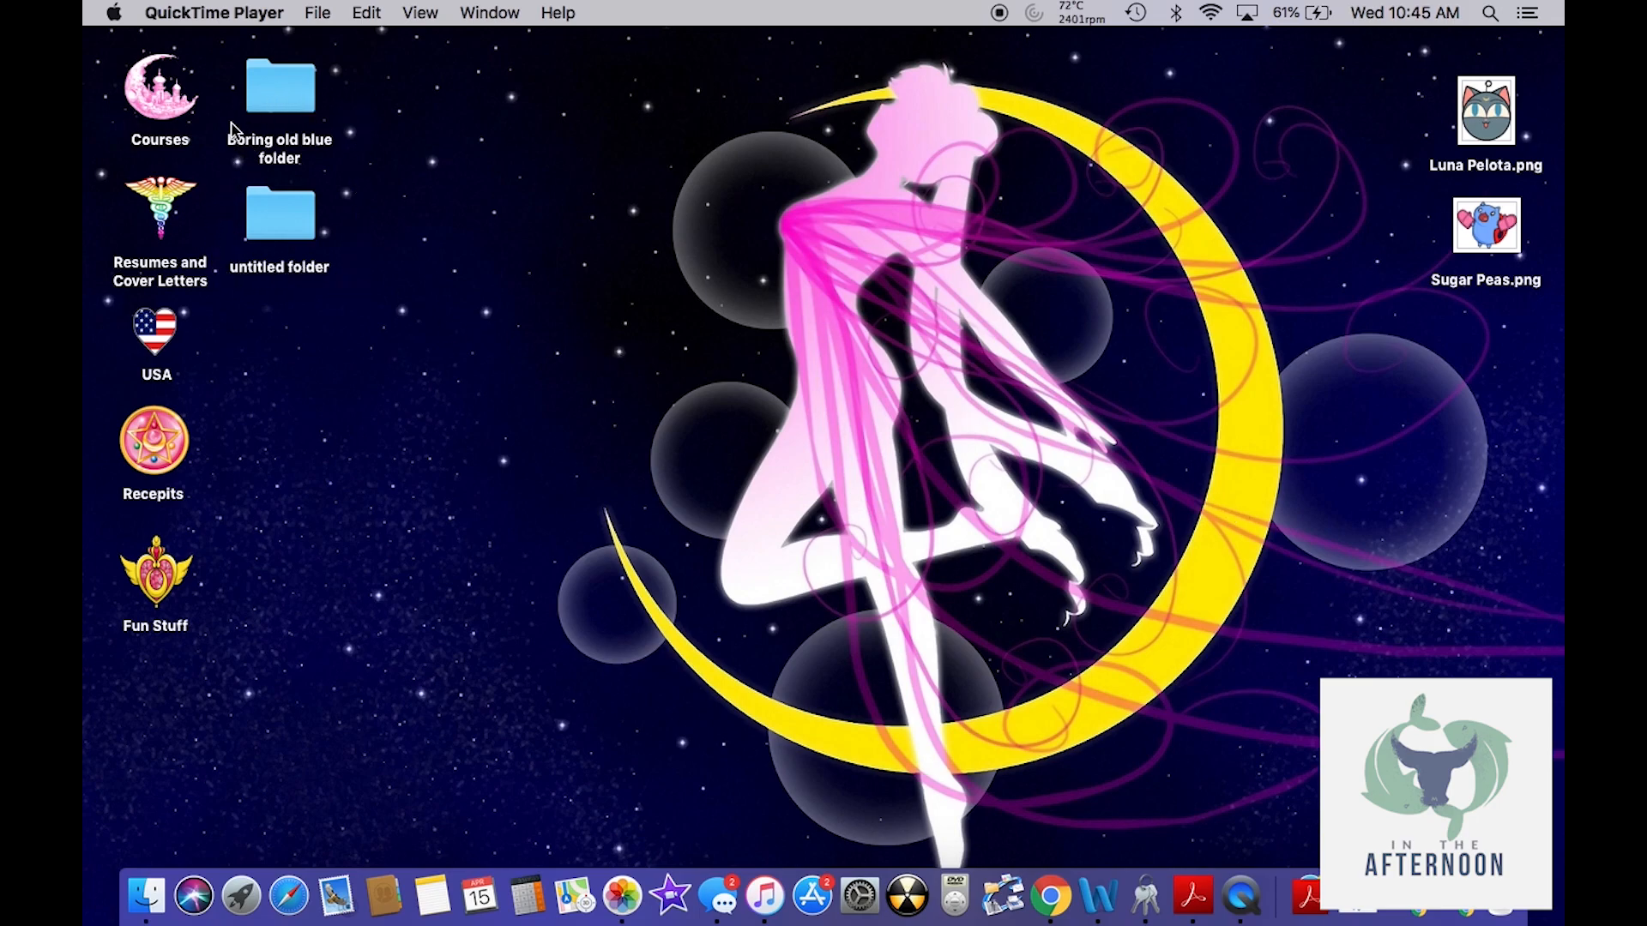
pyautogui.moveTo(220, 425)
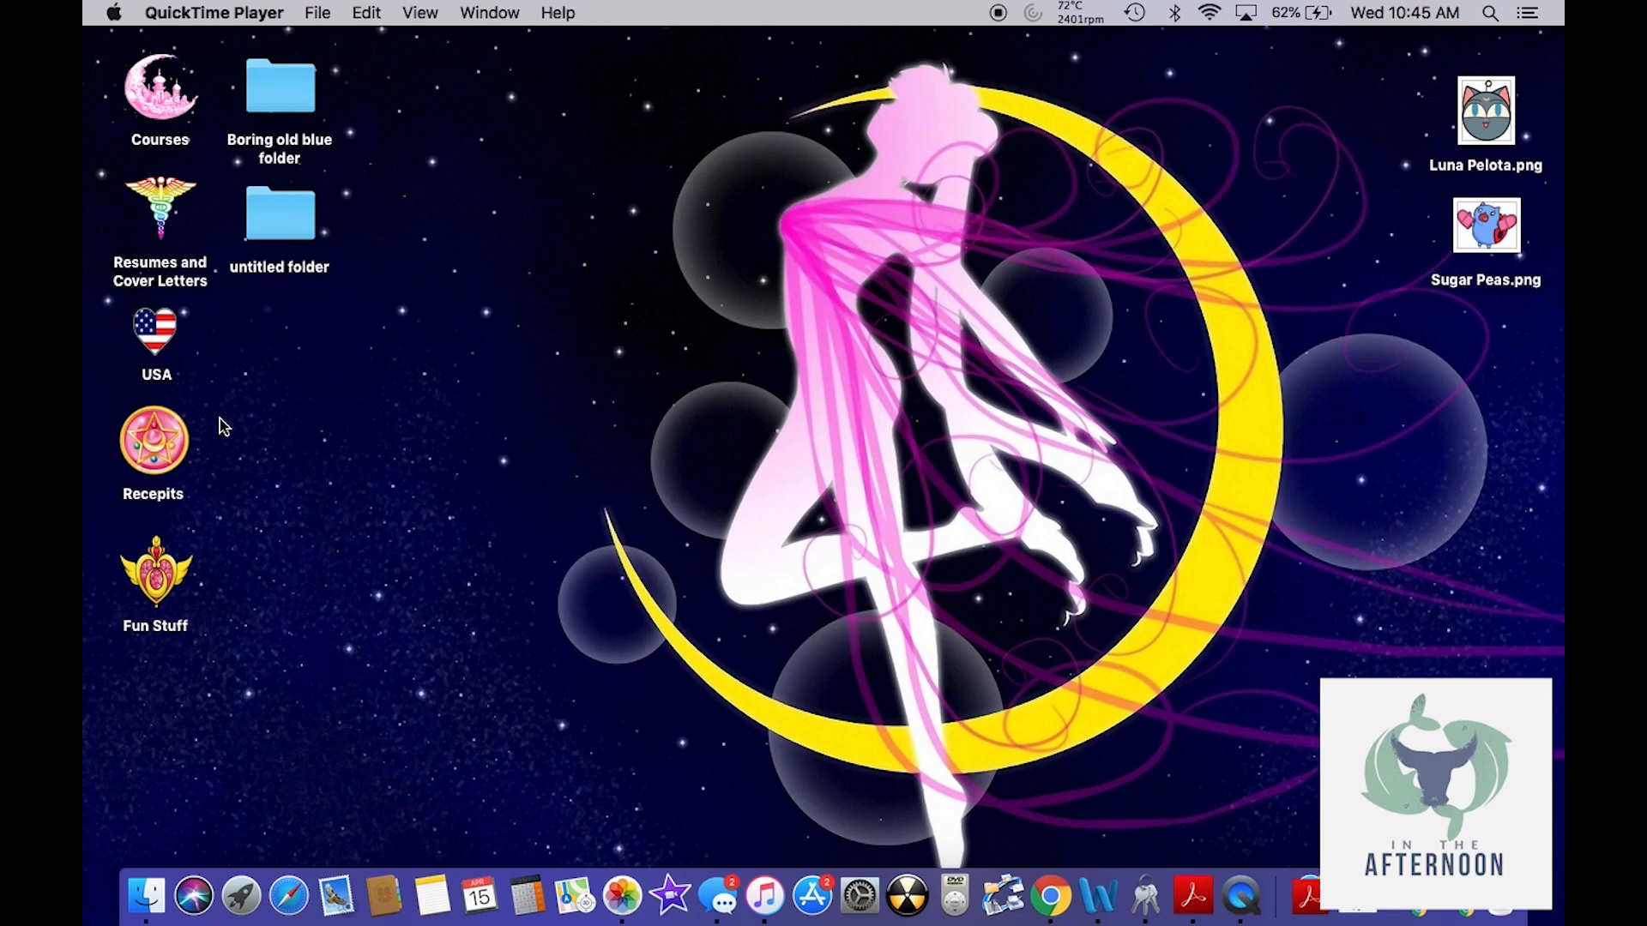
pyautogui.moveTo(944, 677)
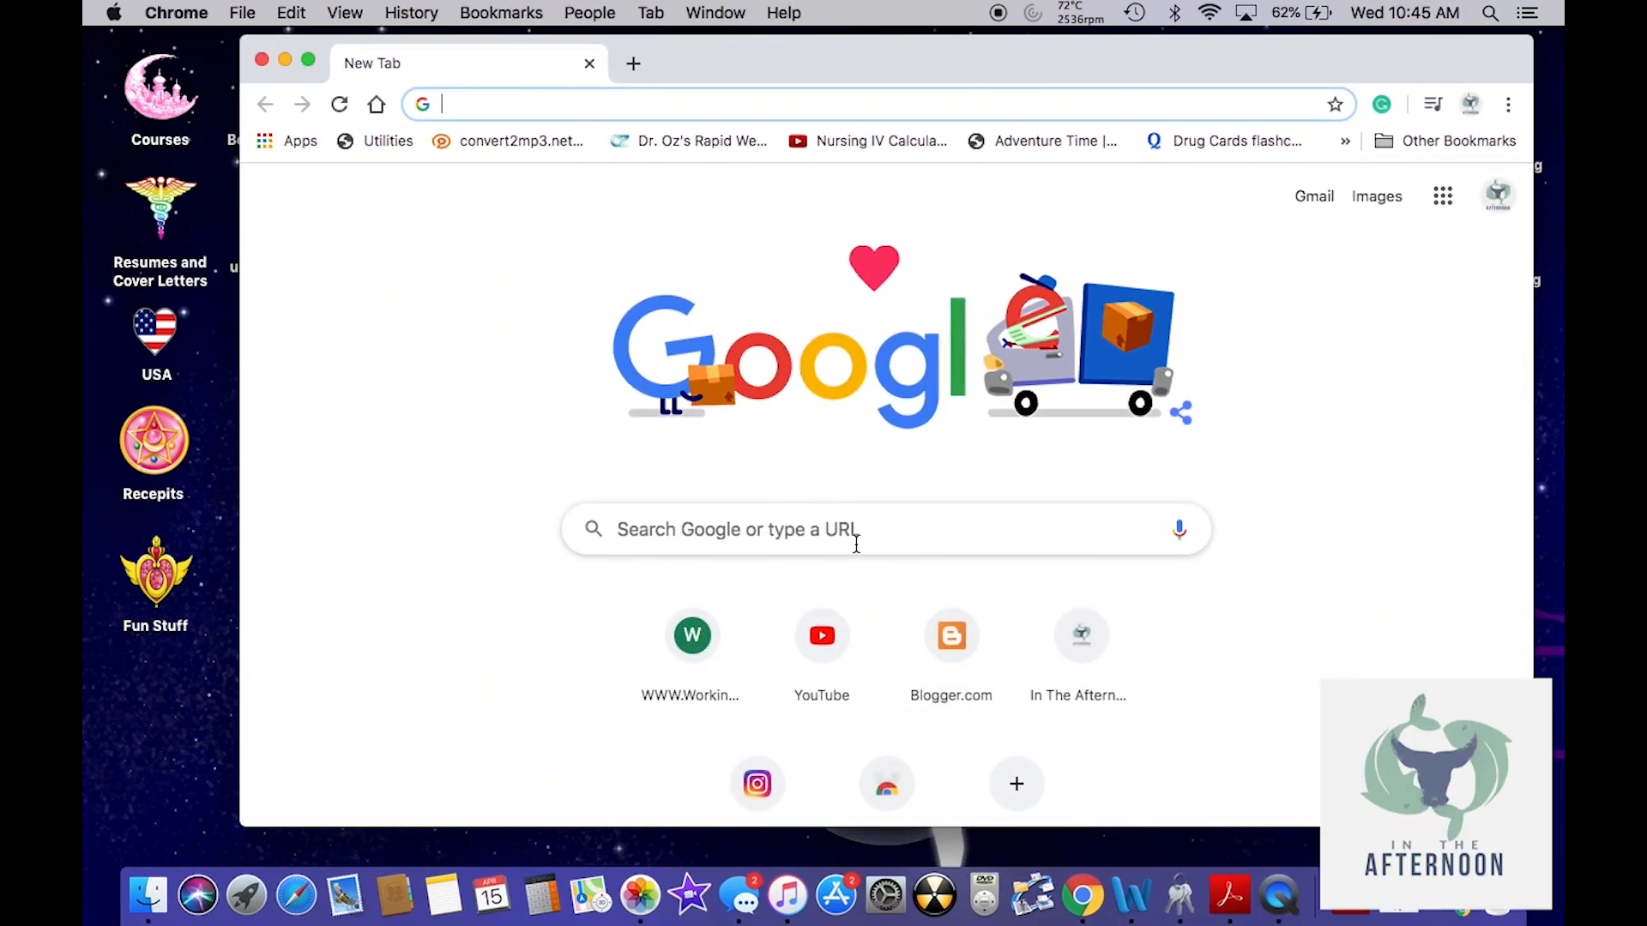
# Enter the search query 'Sailor Moon PNG' in Chrome's address bar
pyautogui.write('Sailor Moon PNG')
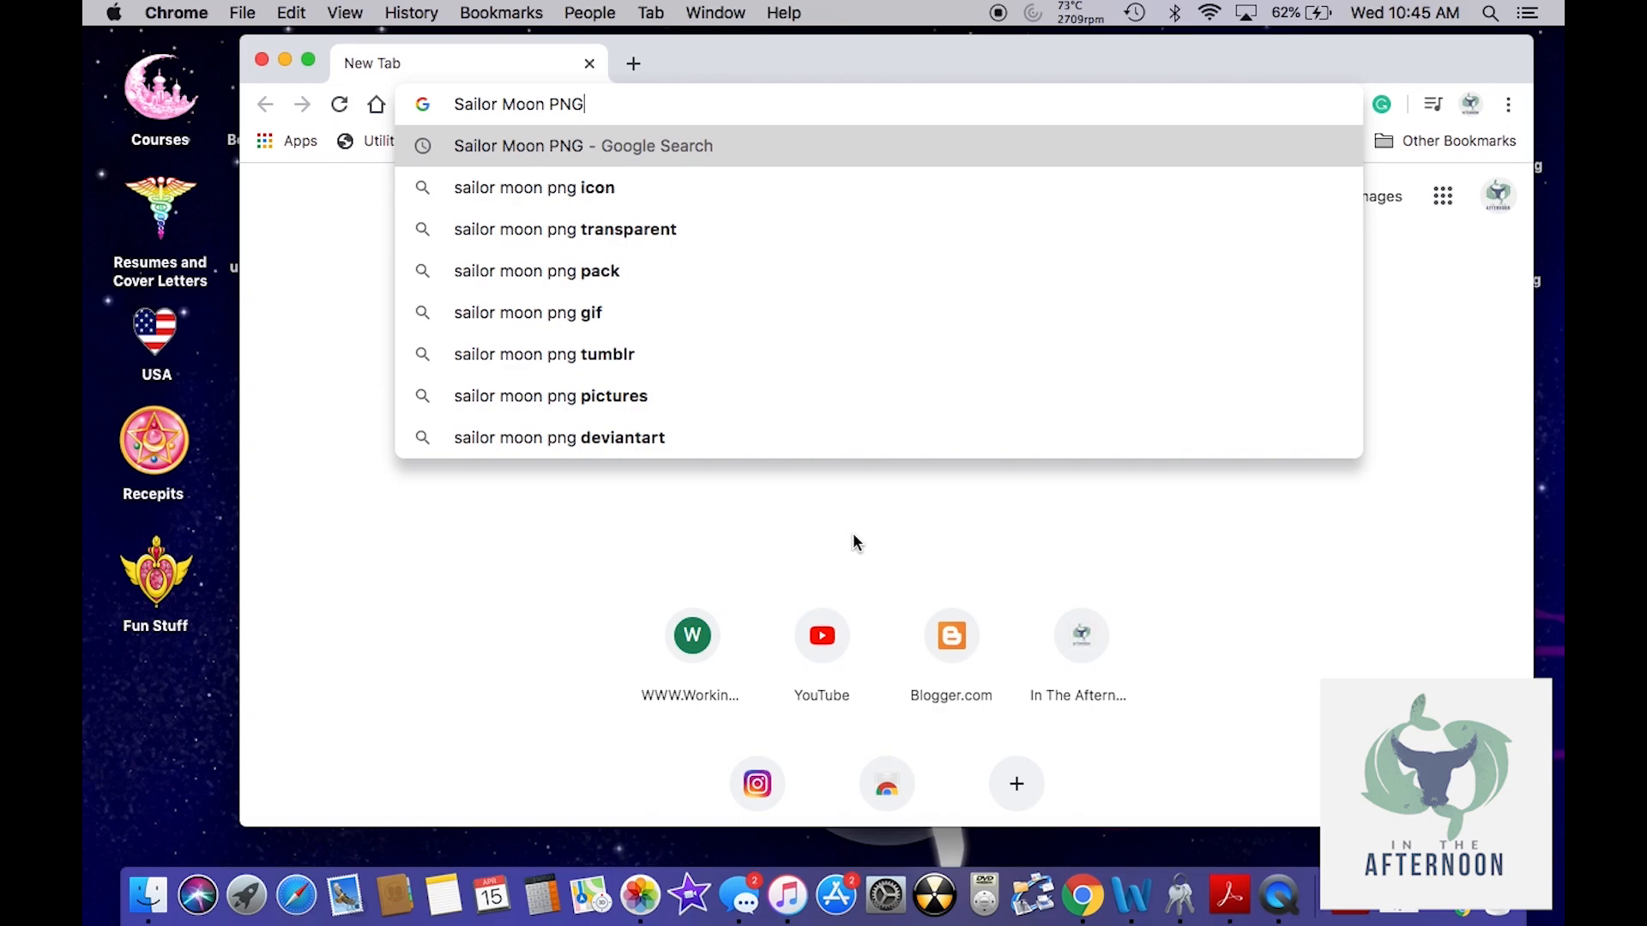
pyautogui.moveTo(752, 159)
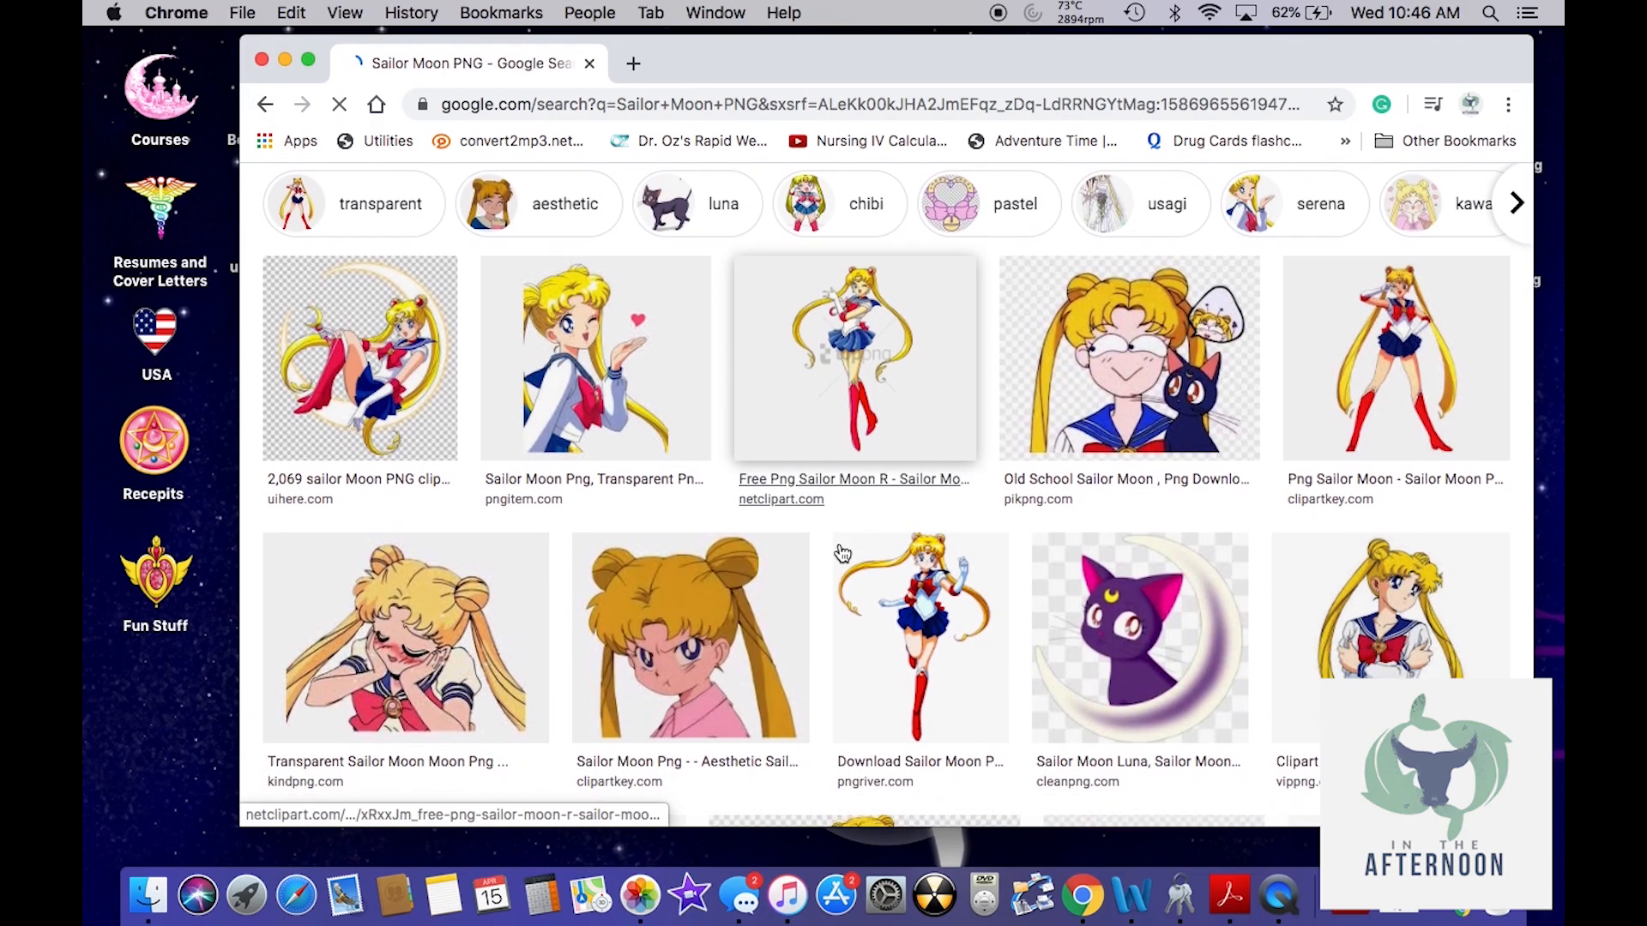
# Preview the round gray cat icon from the image results and bring up its save options
pyautogui.scroll(-3)
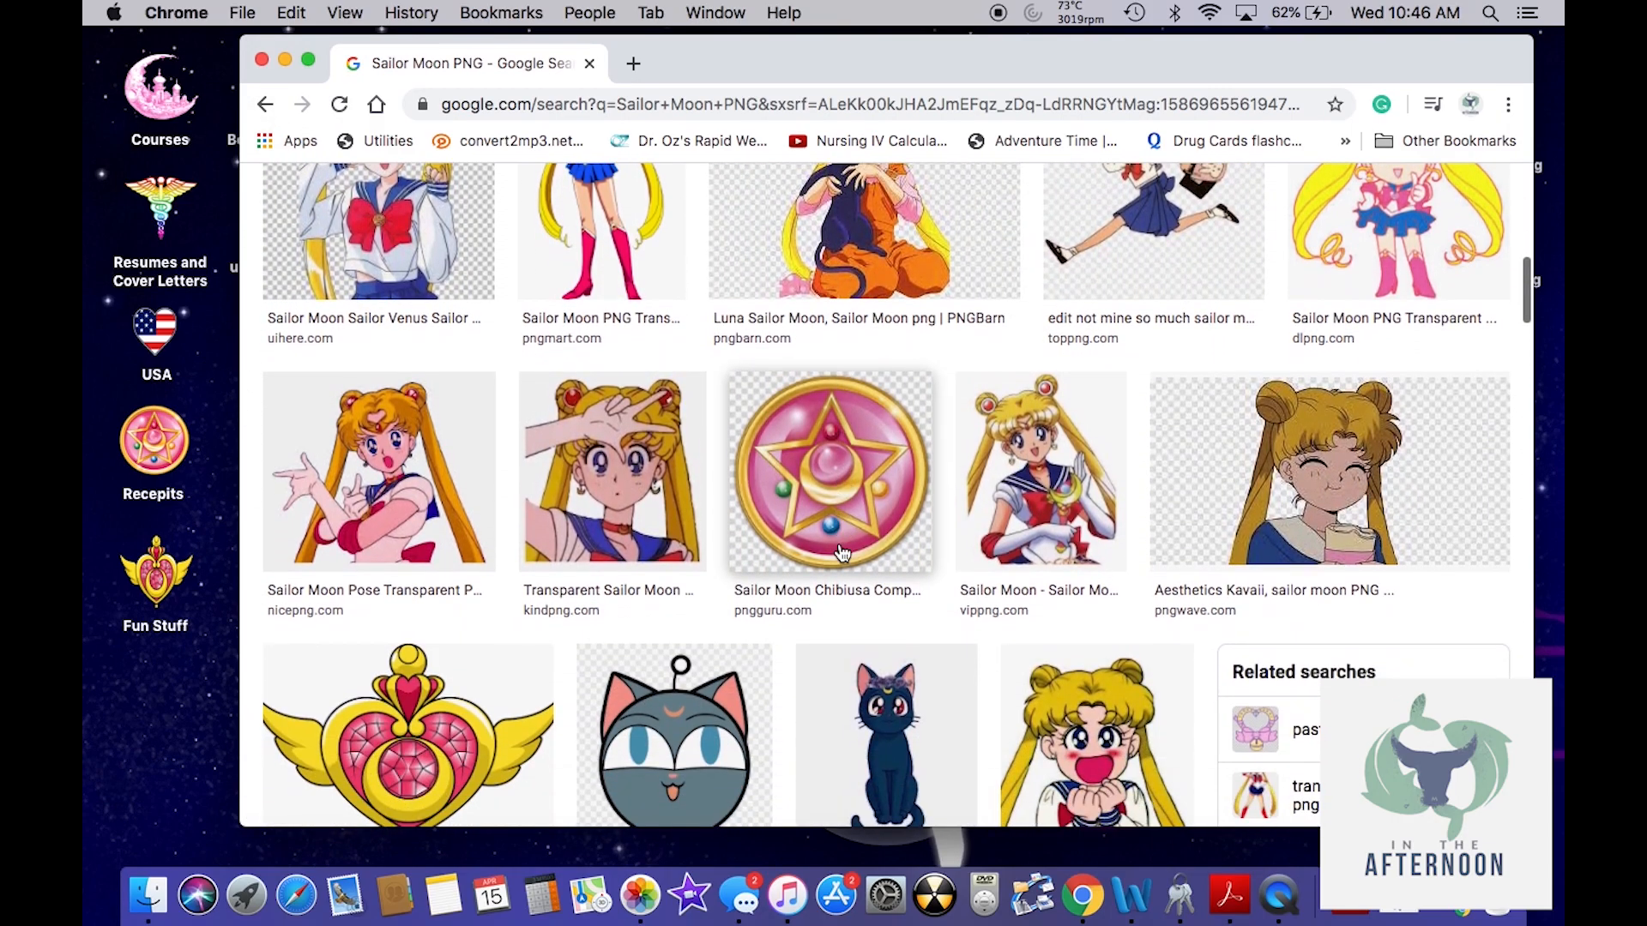
pyautogui.scroll(-3)
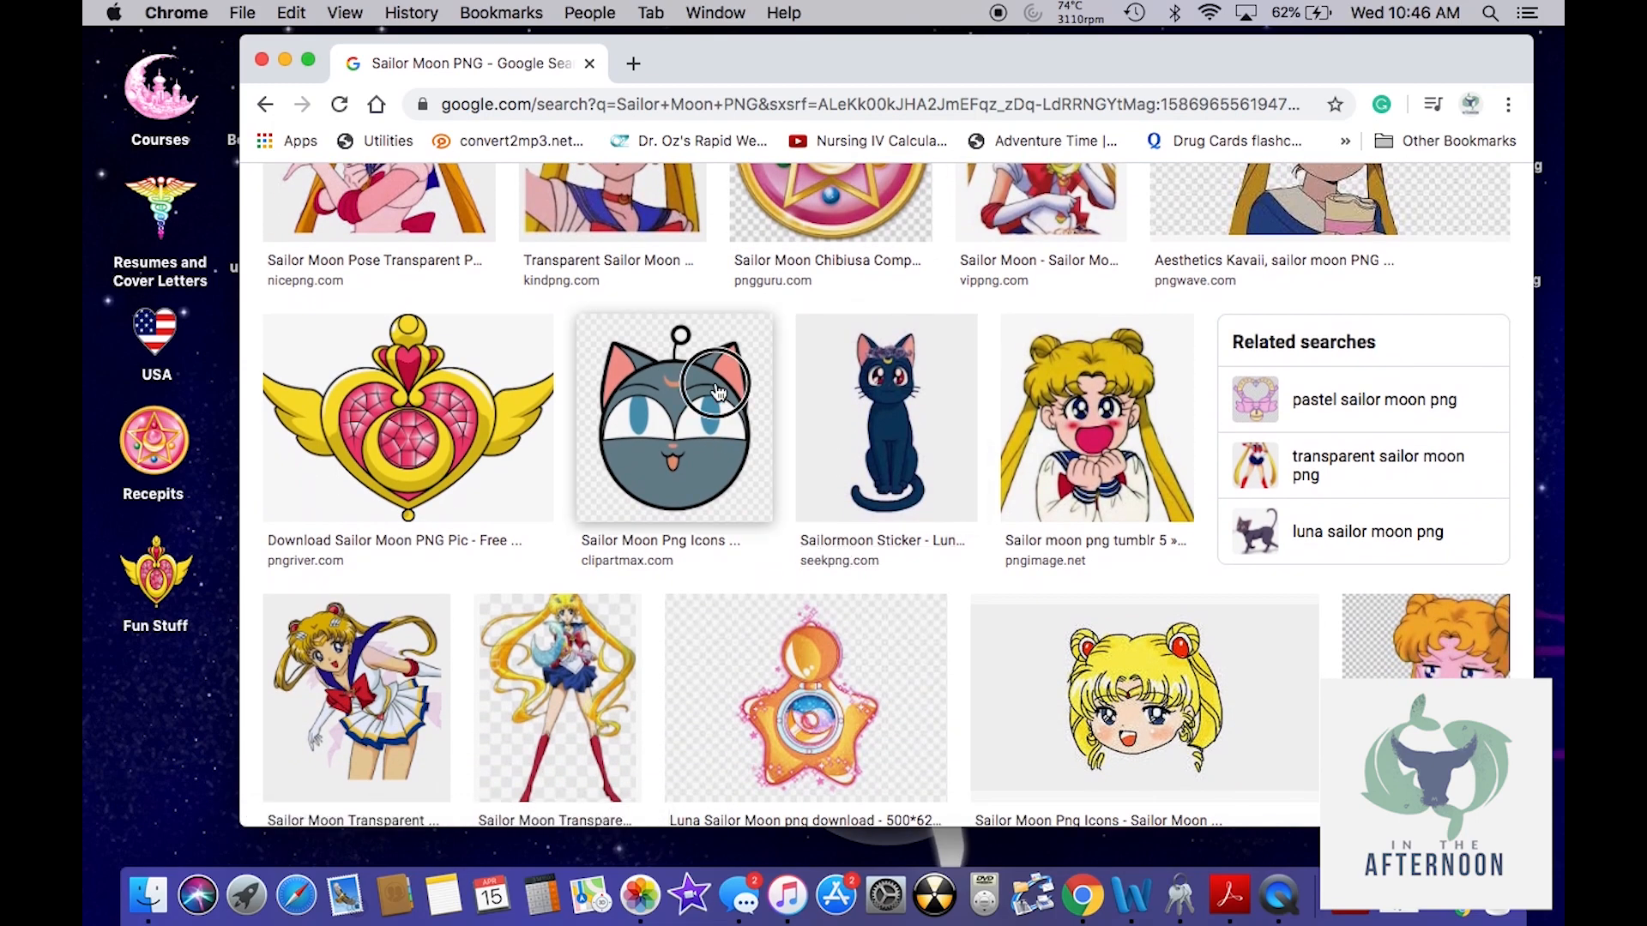
pyautogui.click(672, 417)
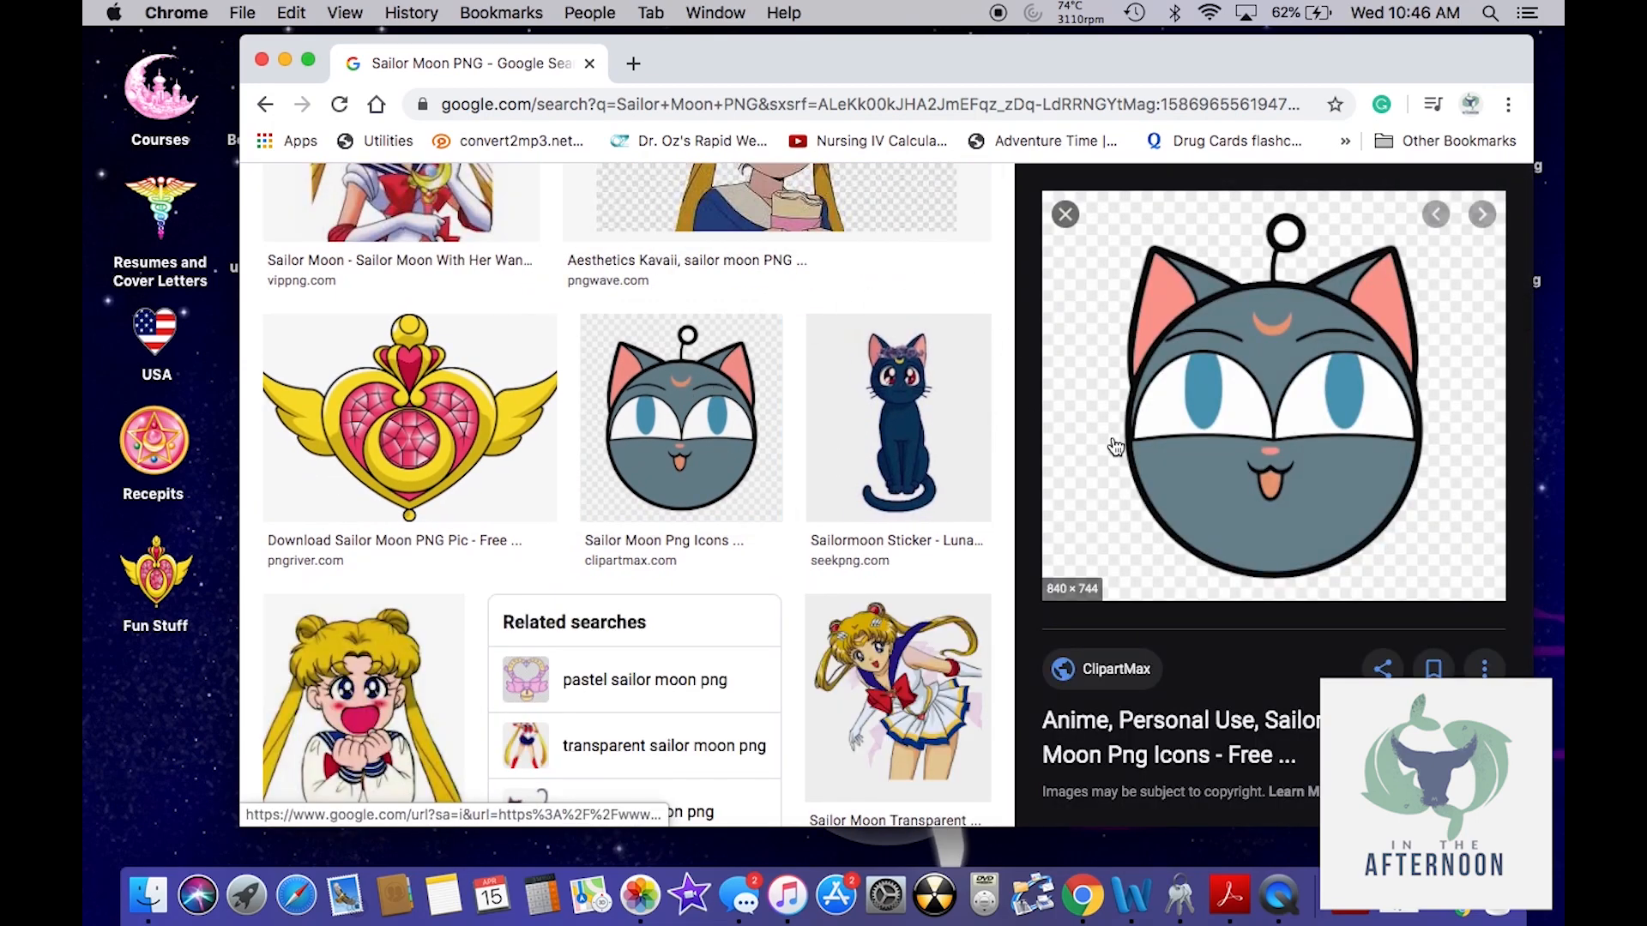
pyautogui.rightClick(1113, 446)
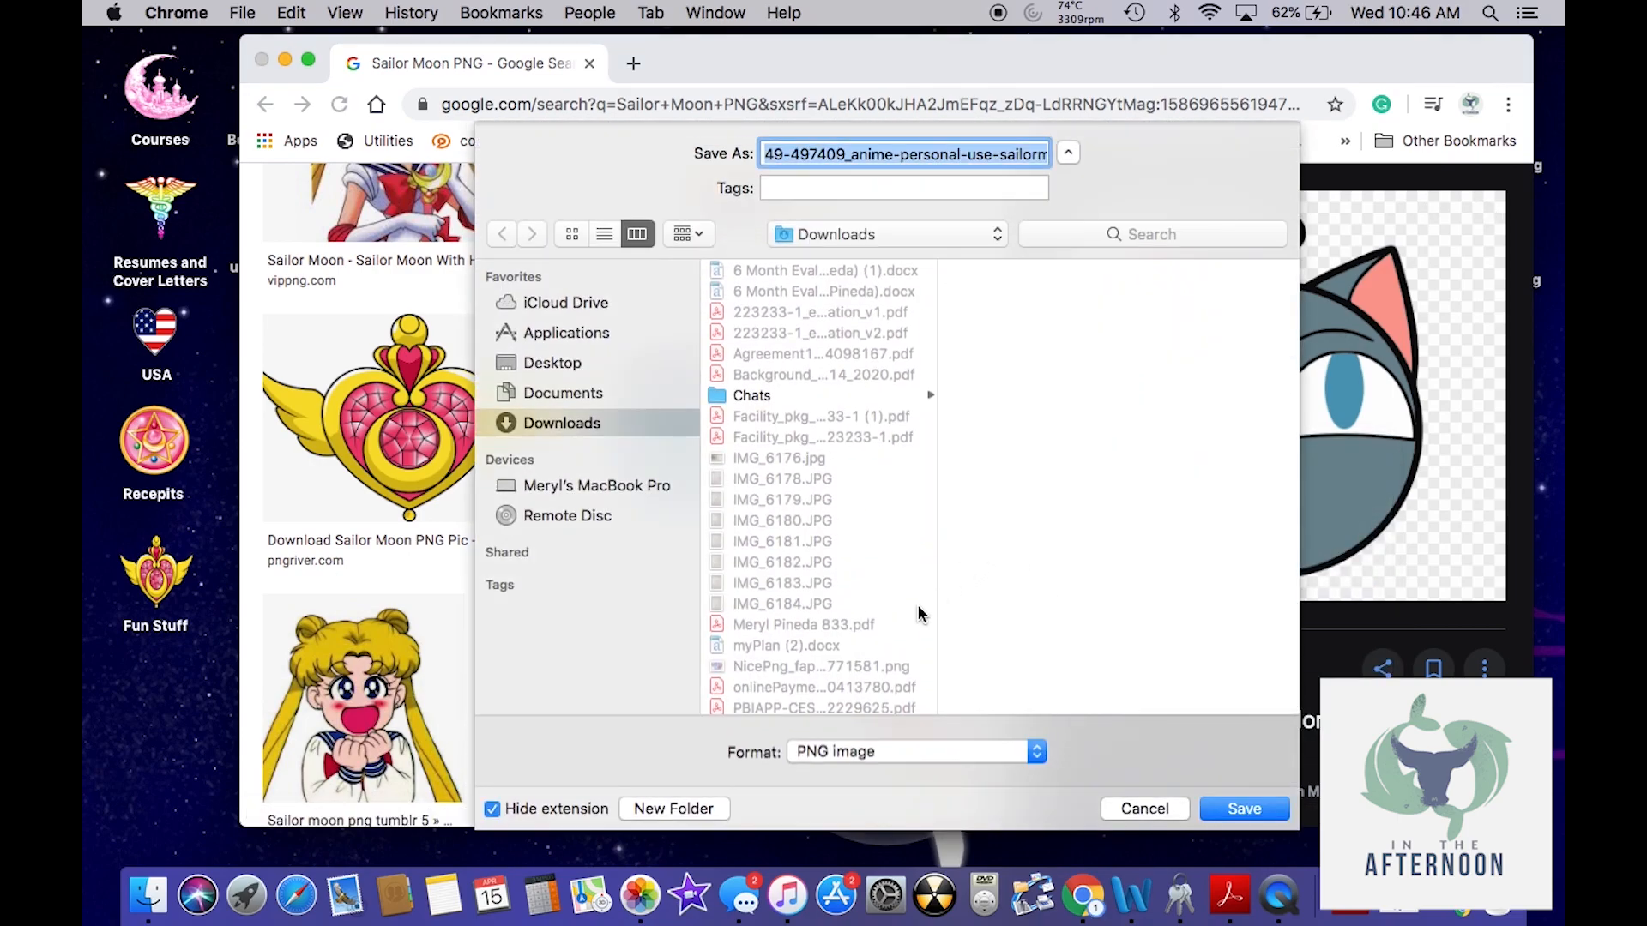
pyautogui.moveTo(888, 707)
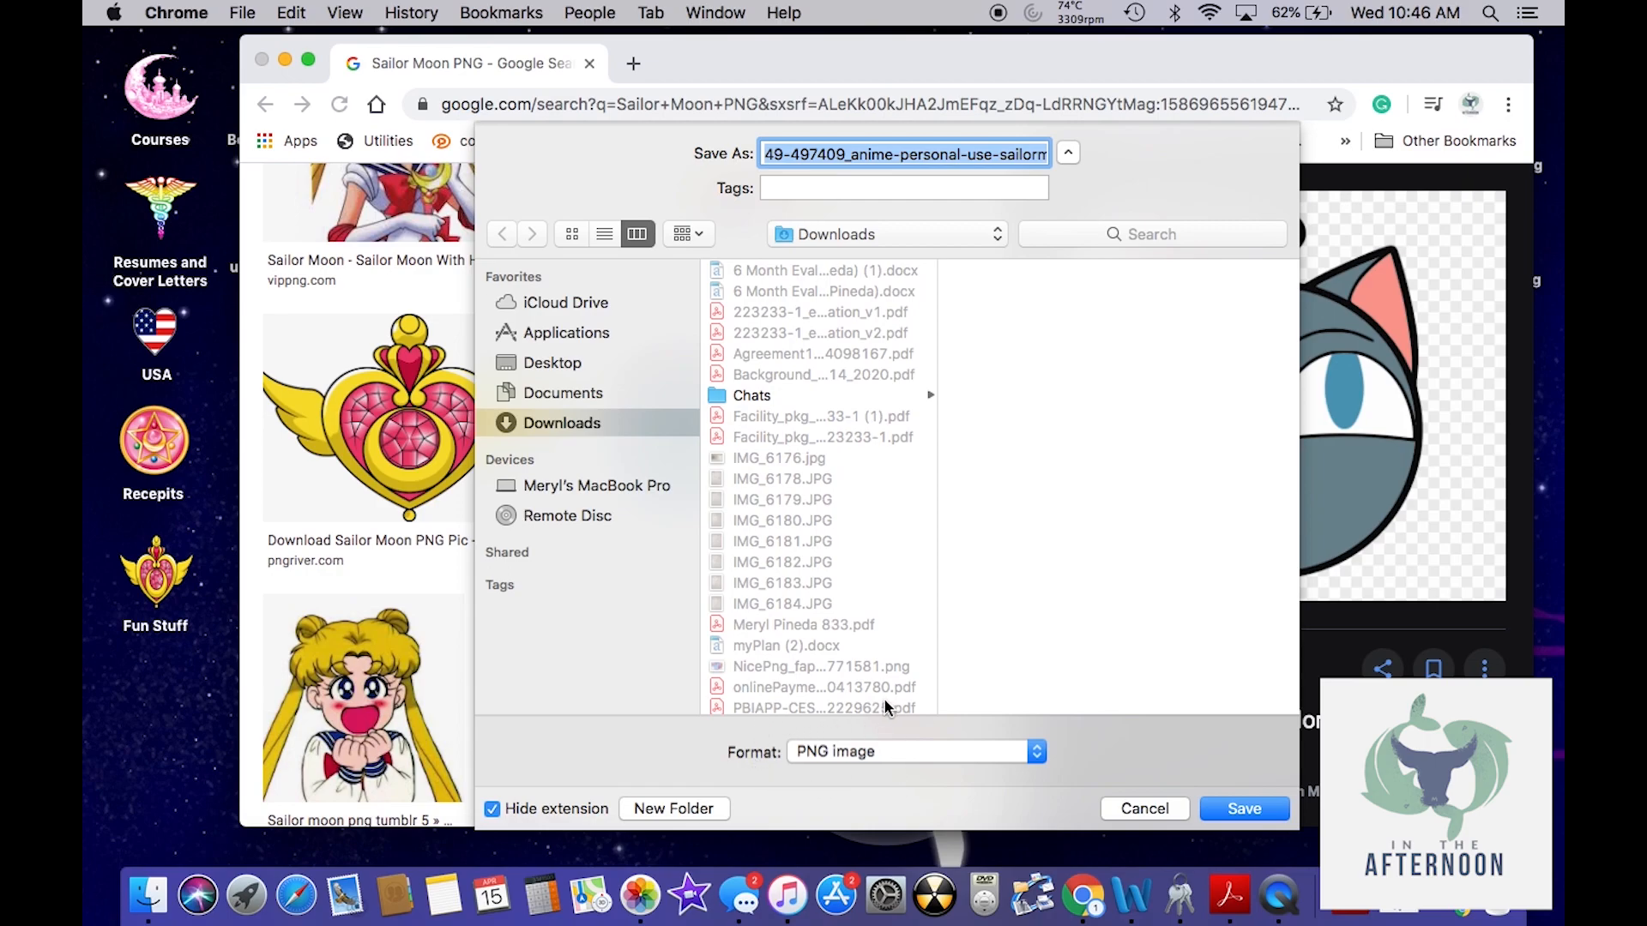
pyautogui.moveTo(589, 560)
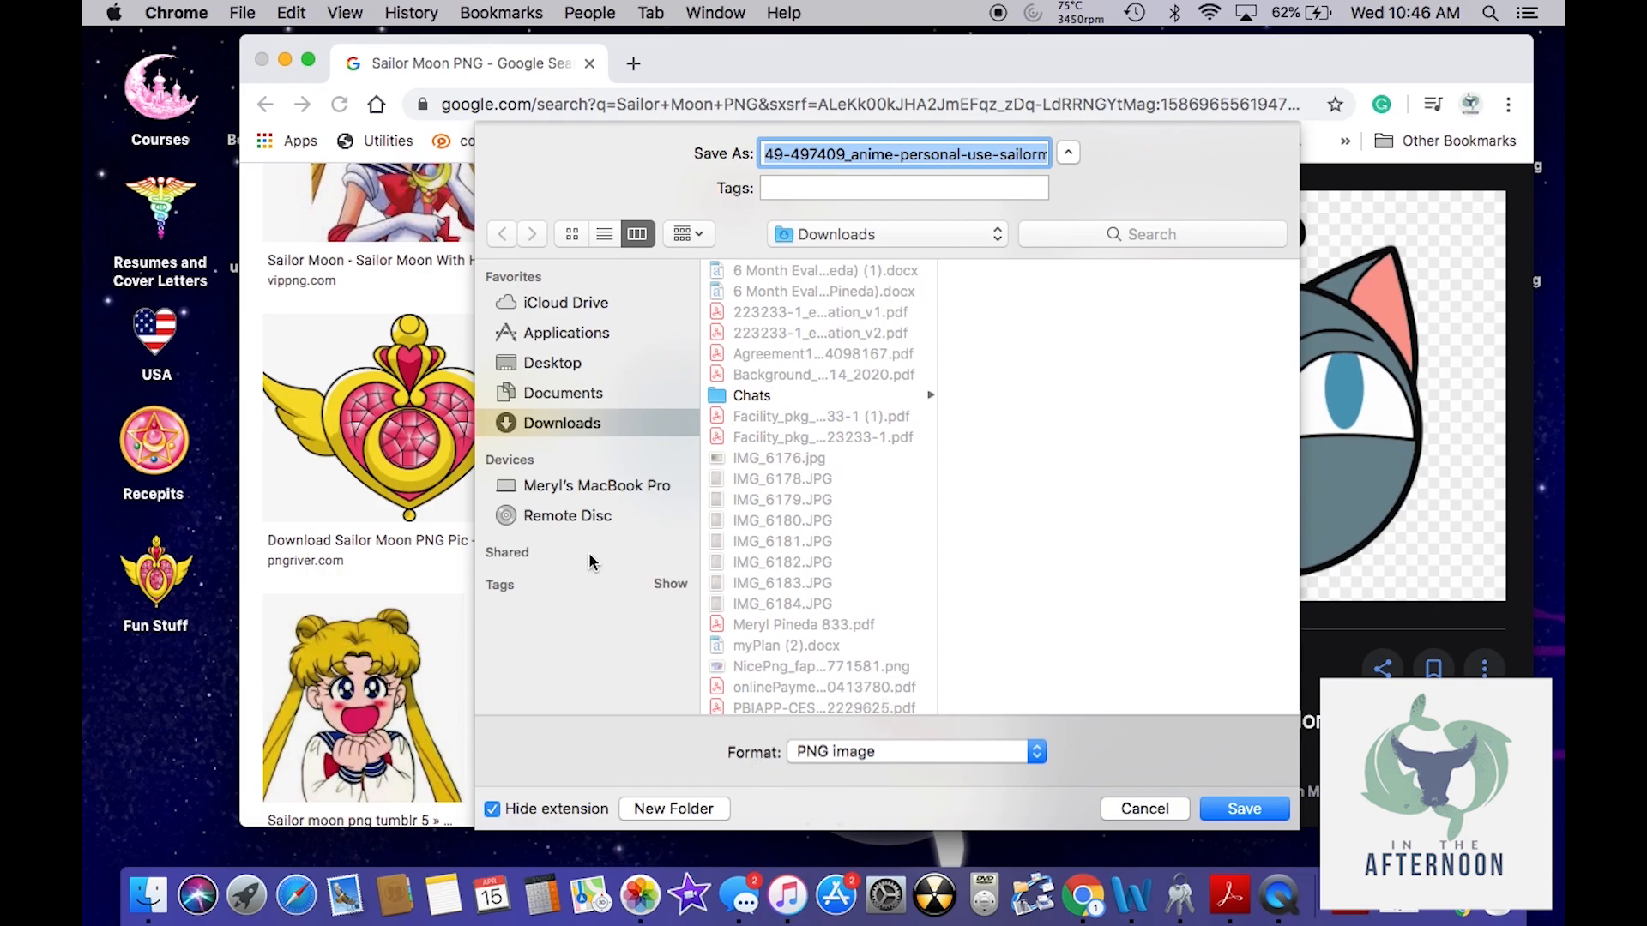
# Save the gray cat icon PNG onto the Desktop
pyautogui.click(551, 362)
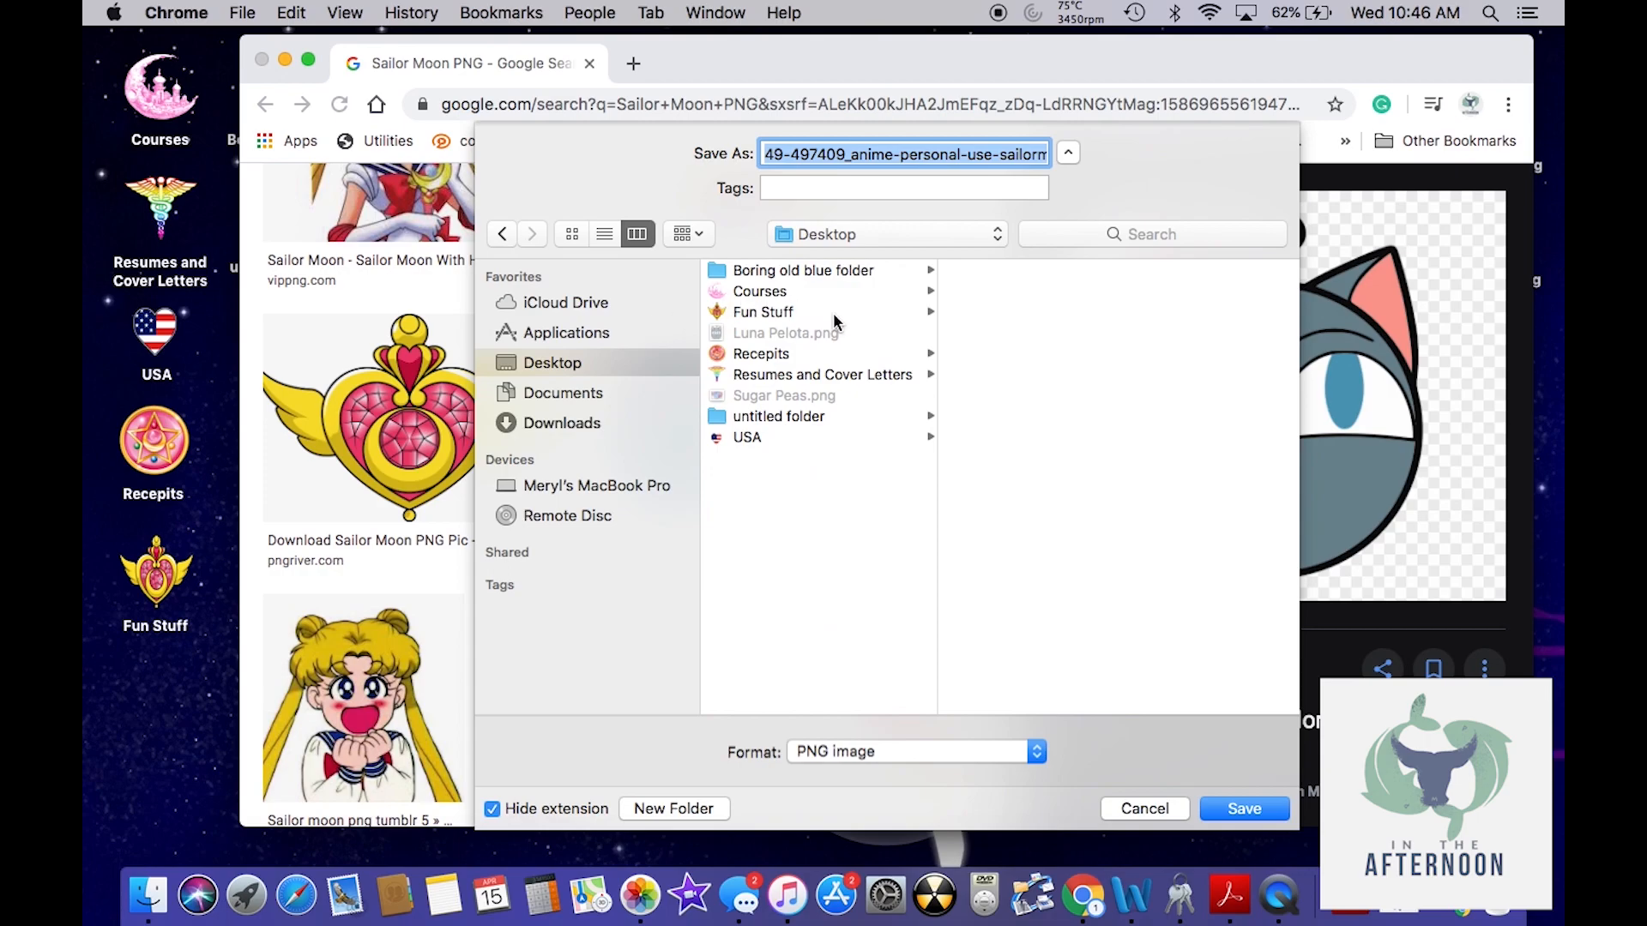
pyautogui.moveTo(535, 383)
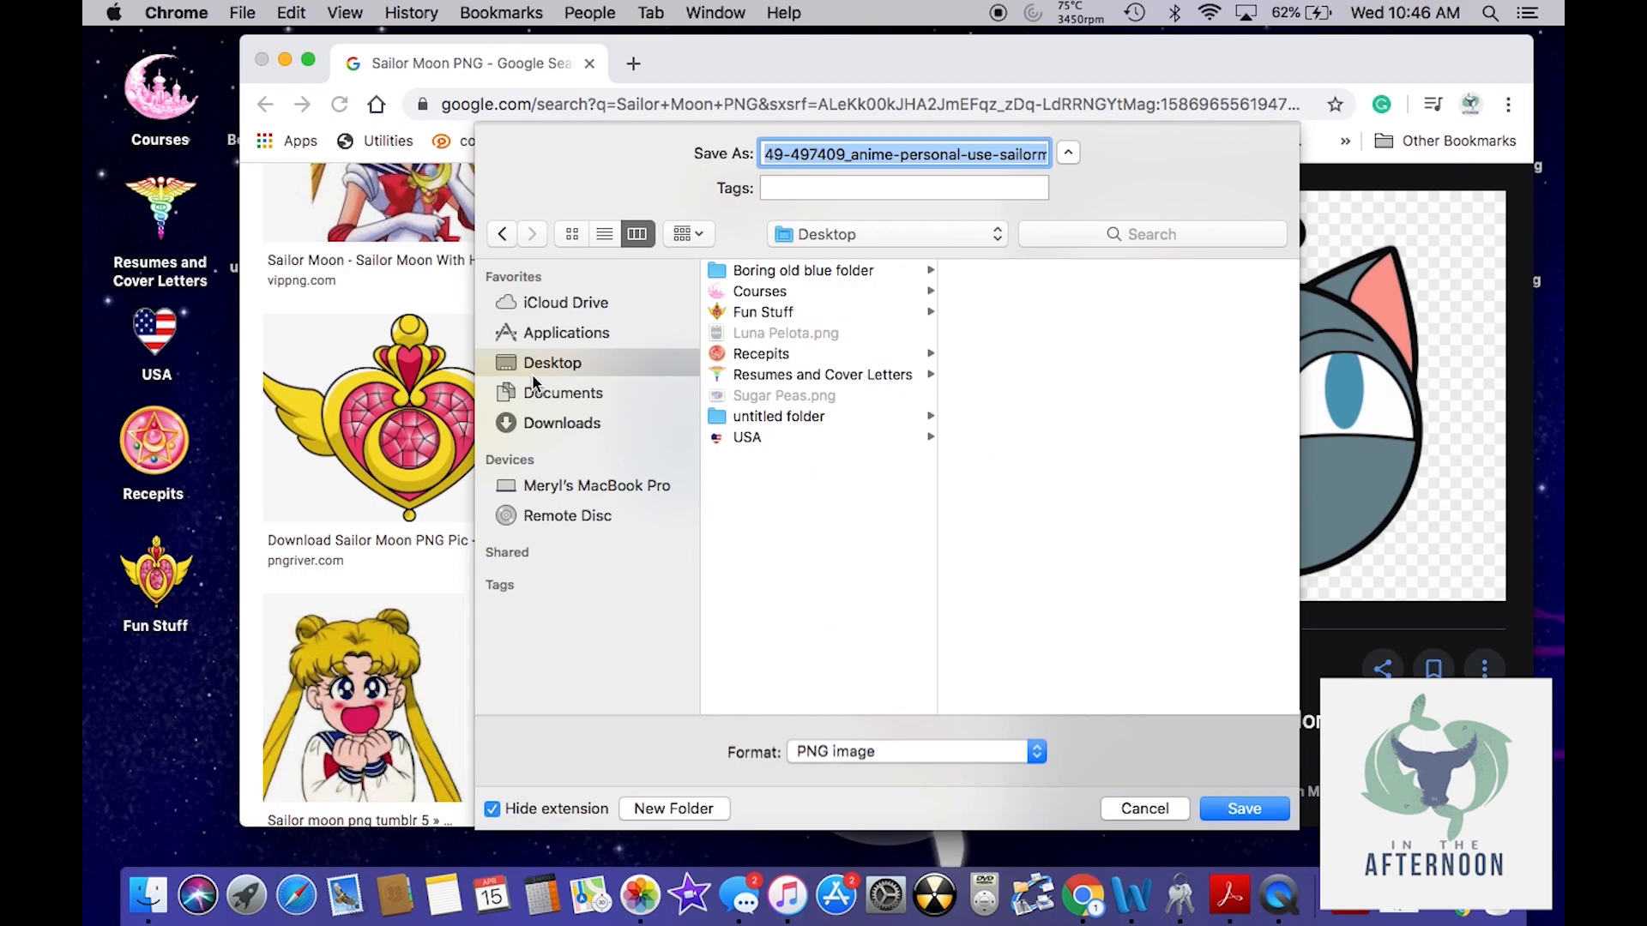
pyautogui.moveTo(291, 82)
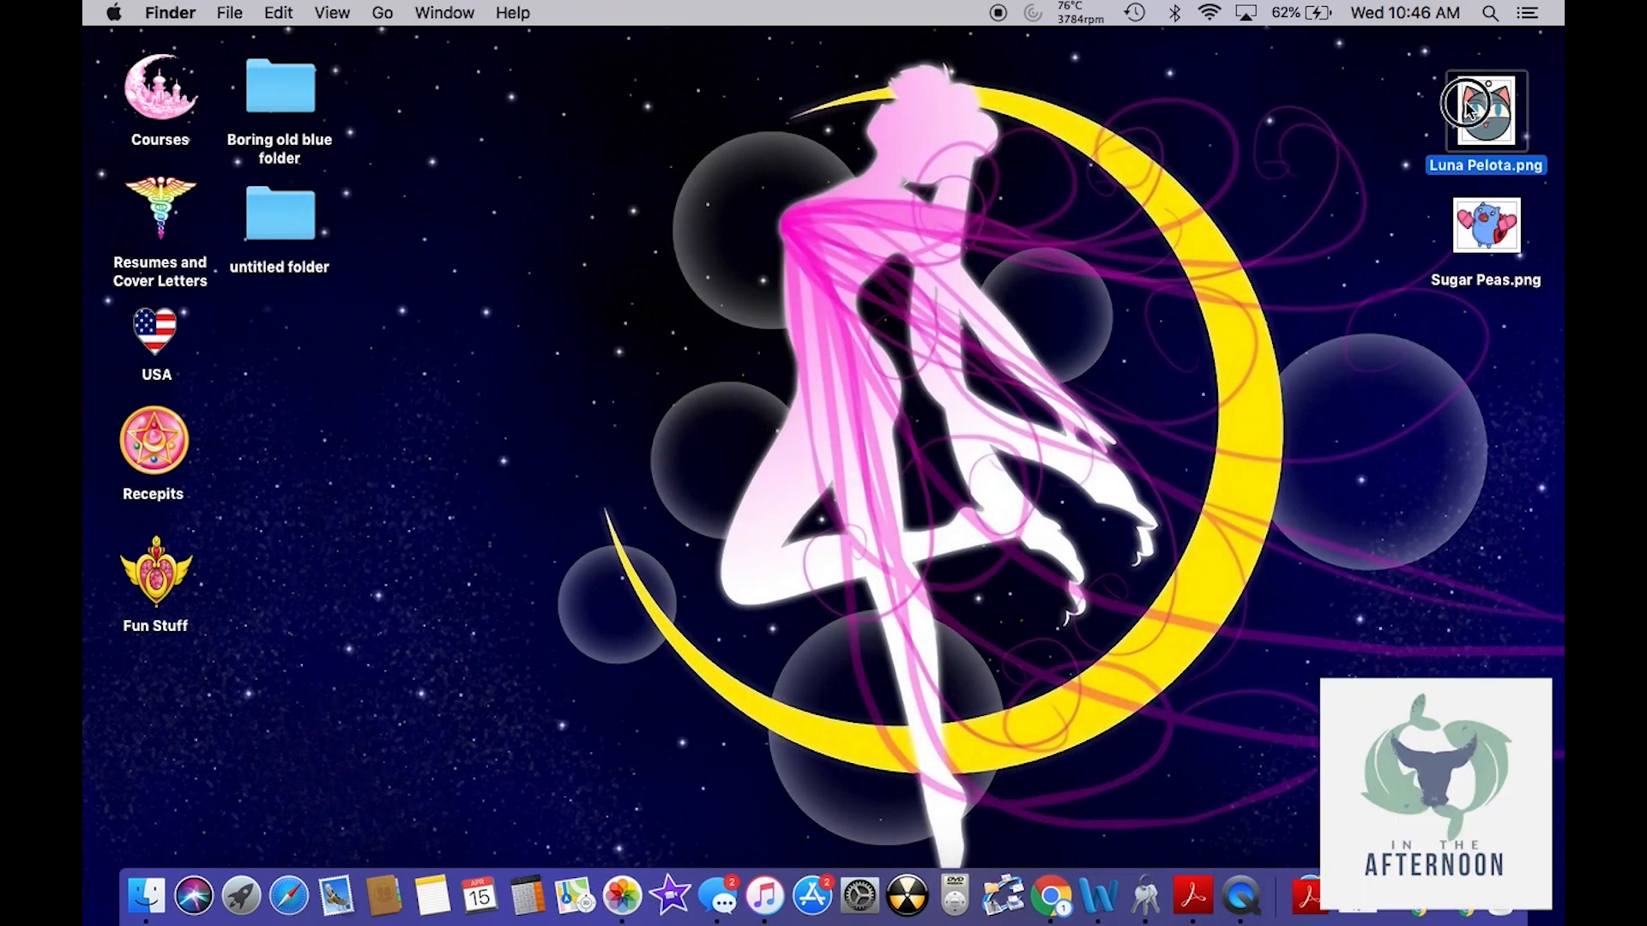
# View Luna Pelota.png in Preview using its menu bar
pyautogui.doubleClick(1485, 110)
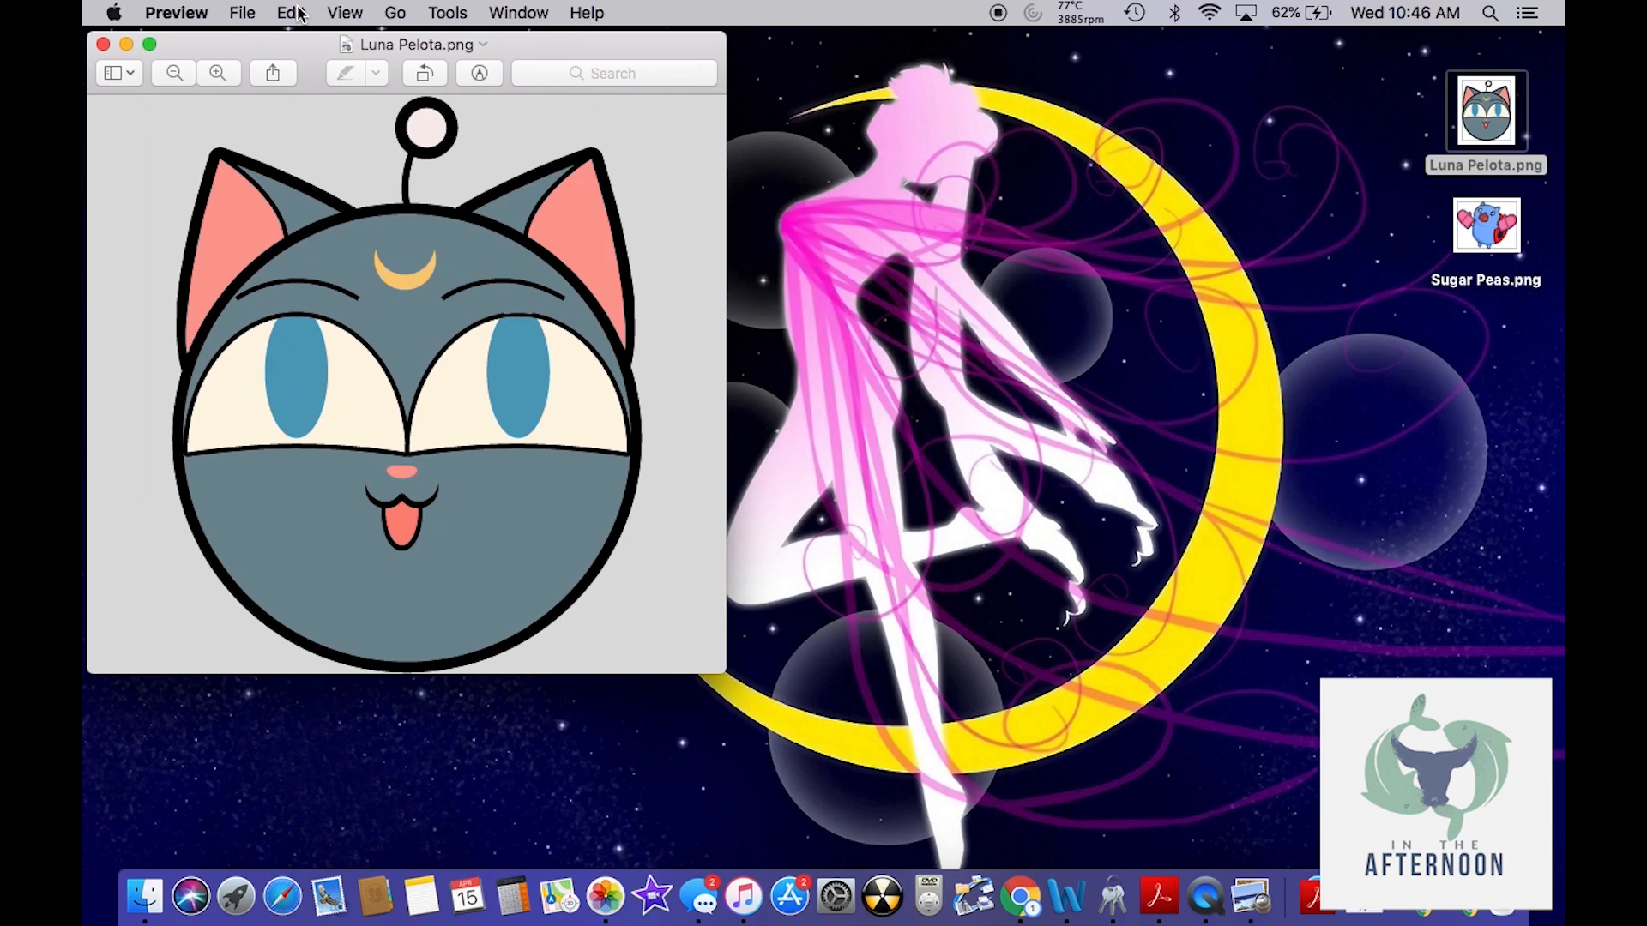
pyautogui.click(291, 13)
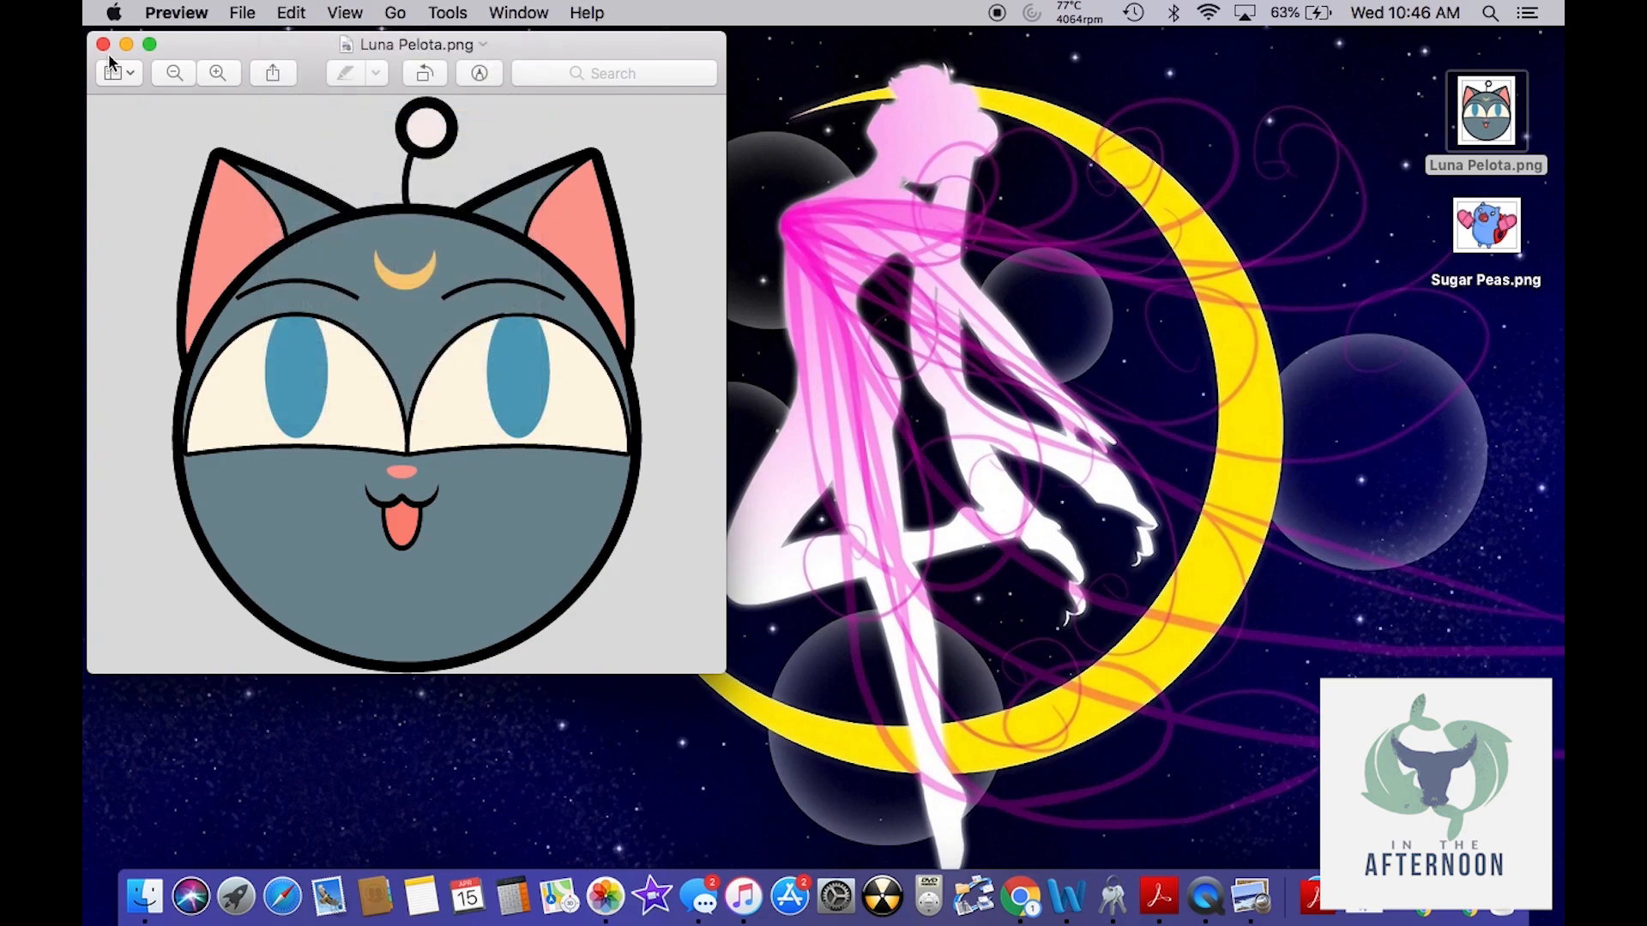
pyautogui.click(102, 44)
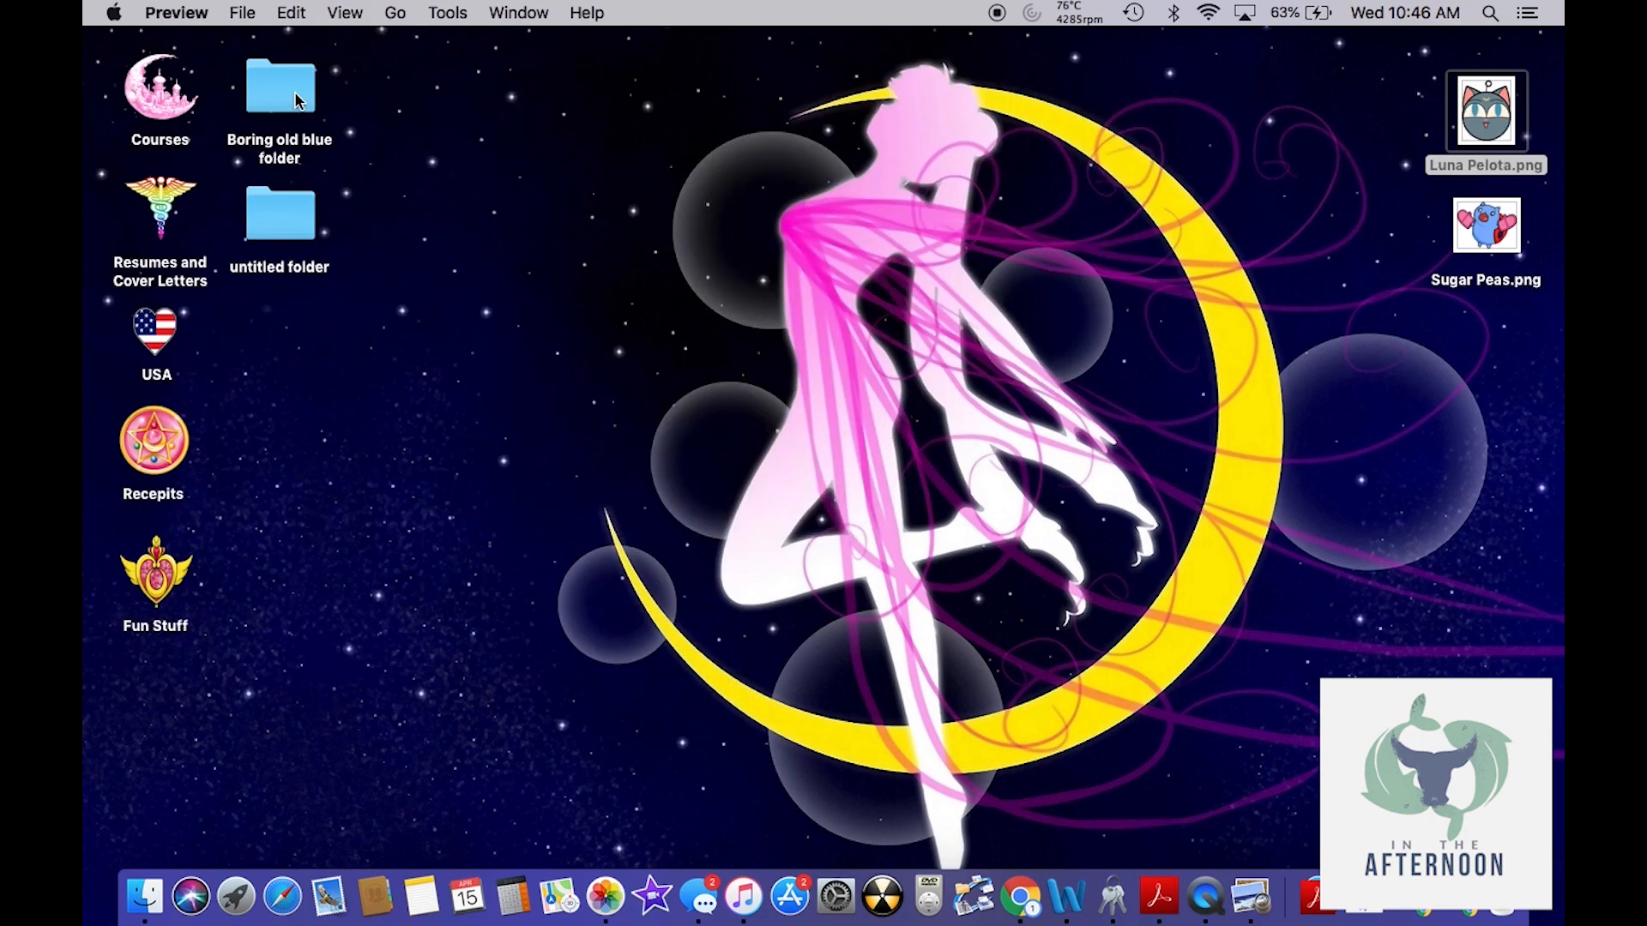
# Use Get Info to give the Boring old blue folder the Luna cat icon
pyautogui.rightClick(280, 94)
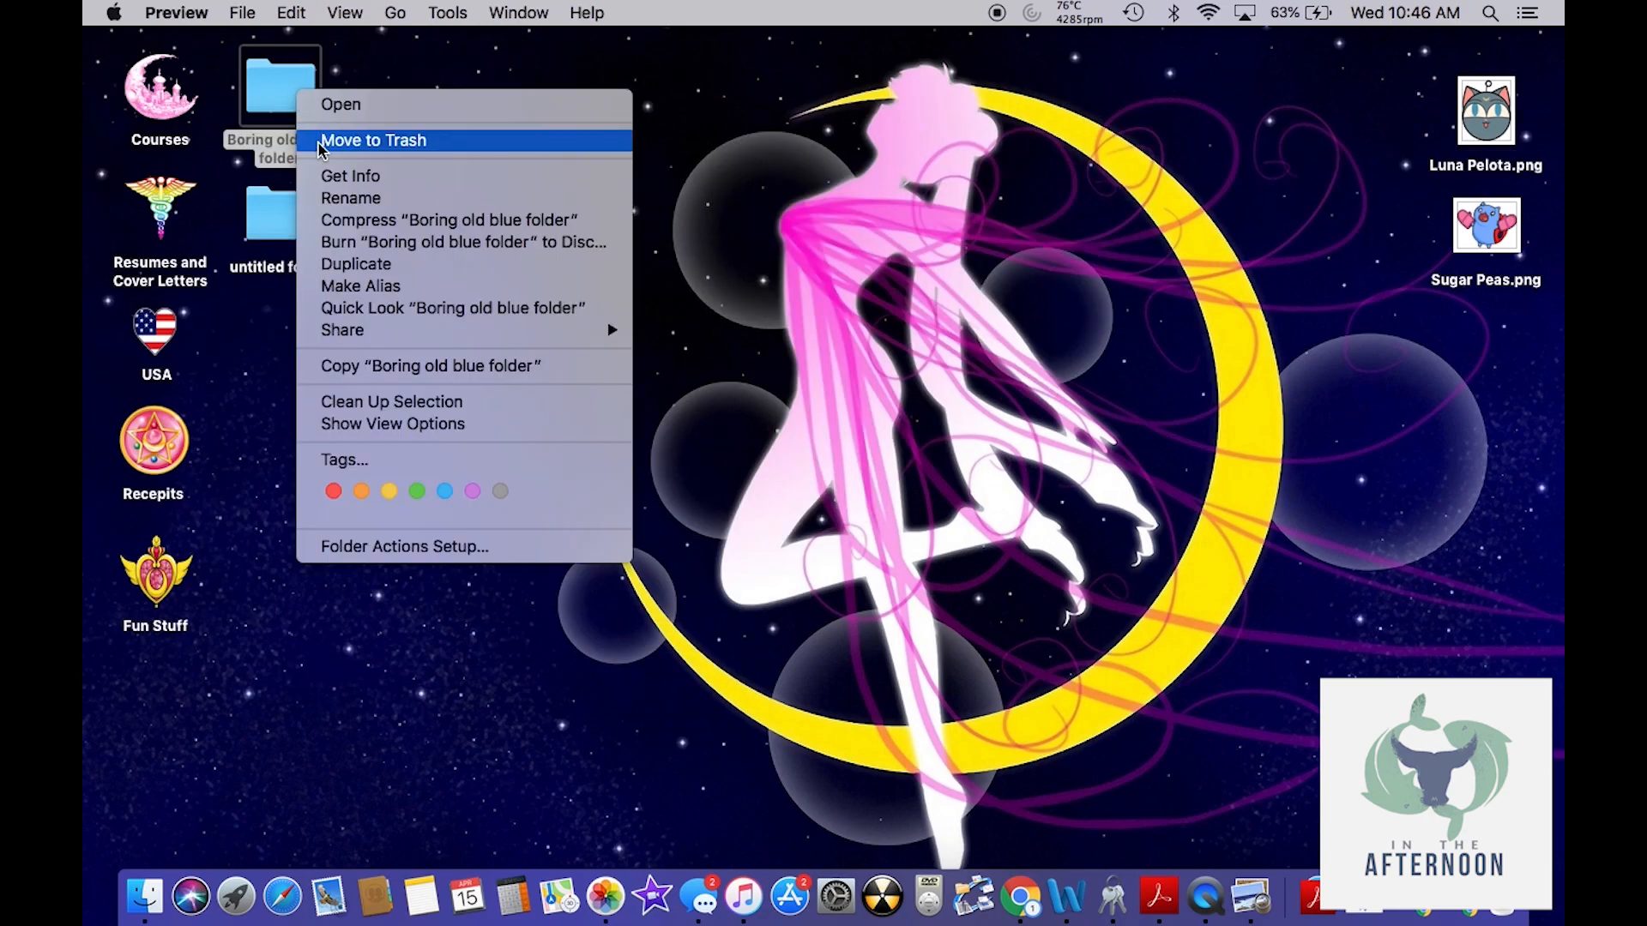
pyautogui.moveTo(397, 175)
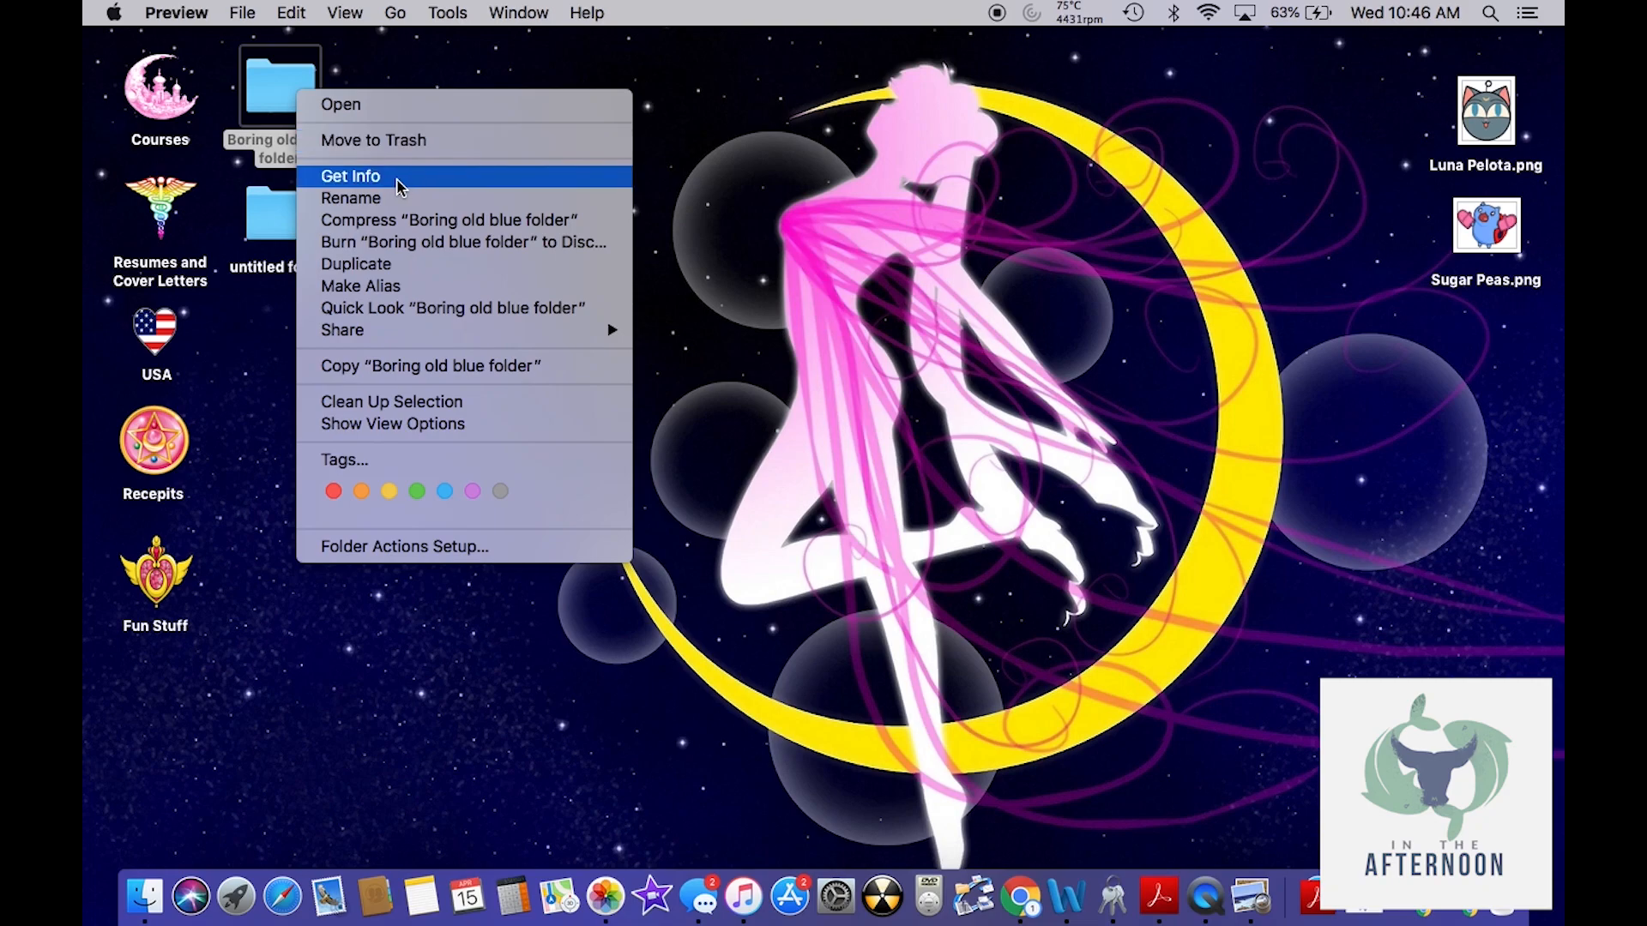
pyautogui.click(350, 175)
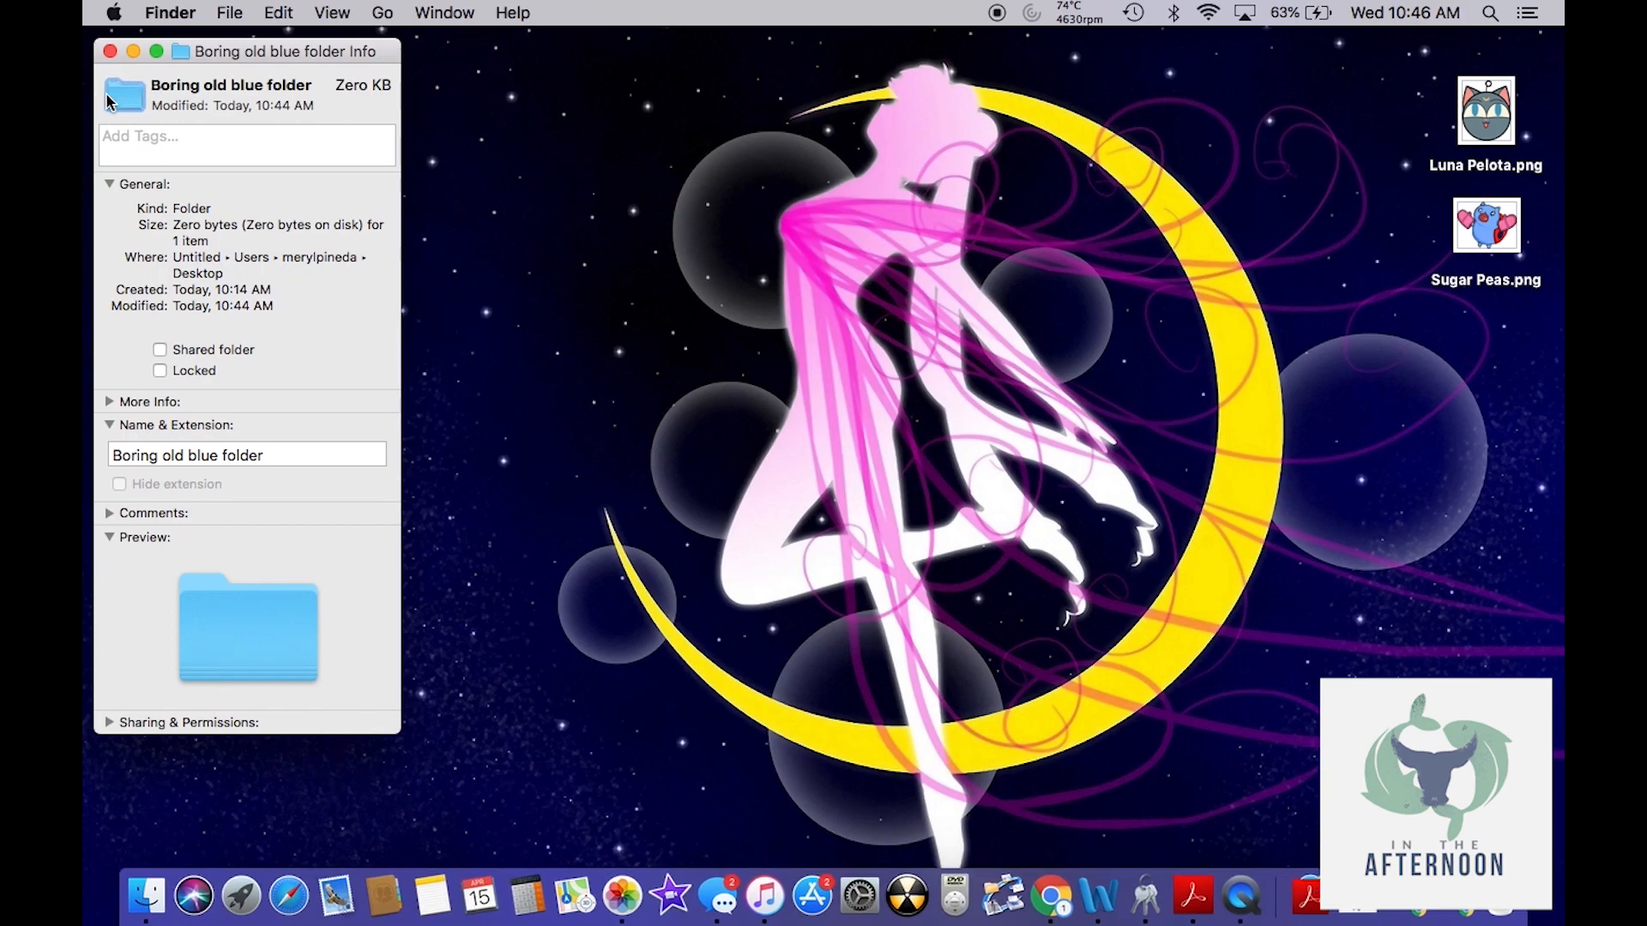
pyautogui.moveTo(166, 114)
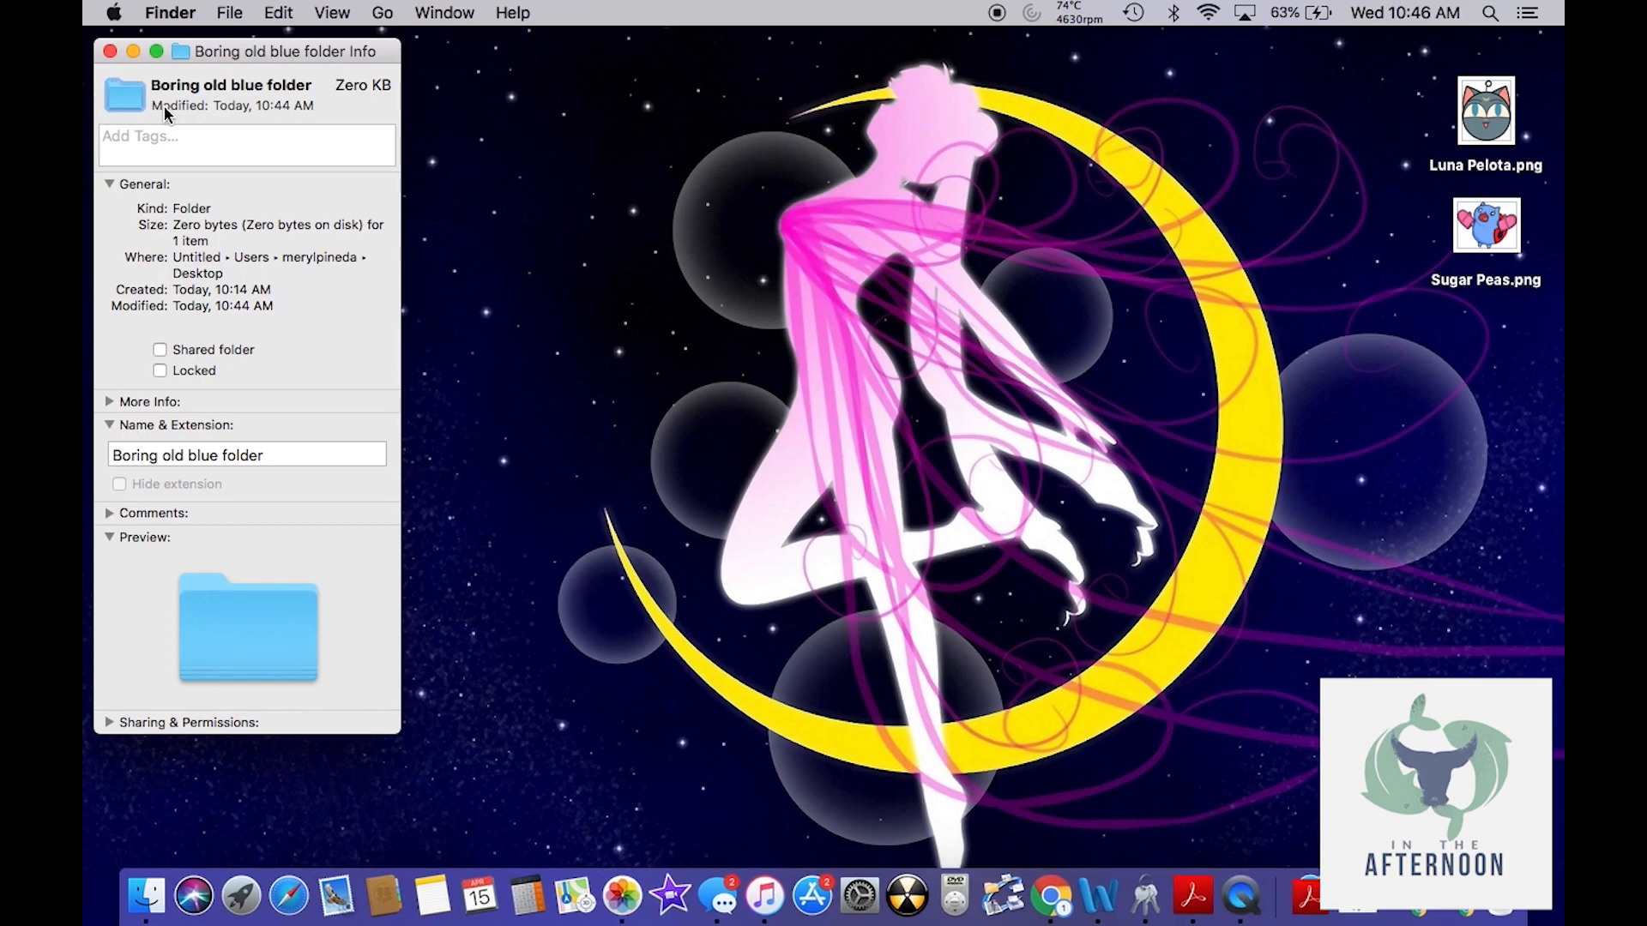
pyautogui.click(277, 13)
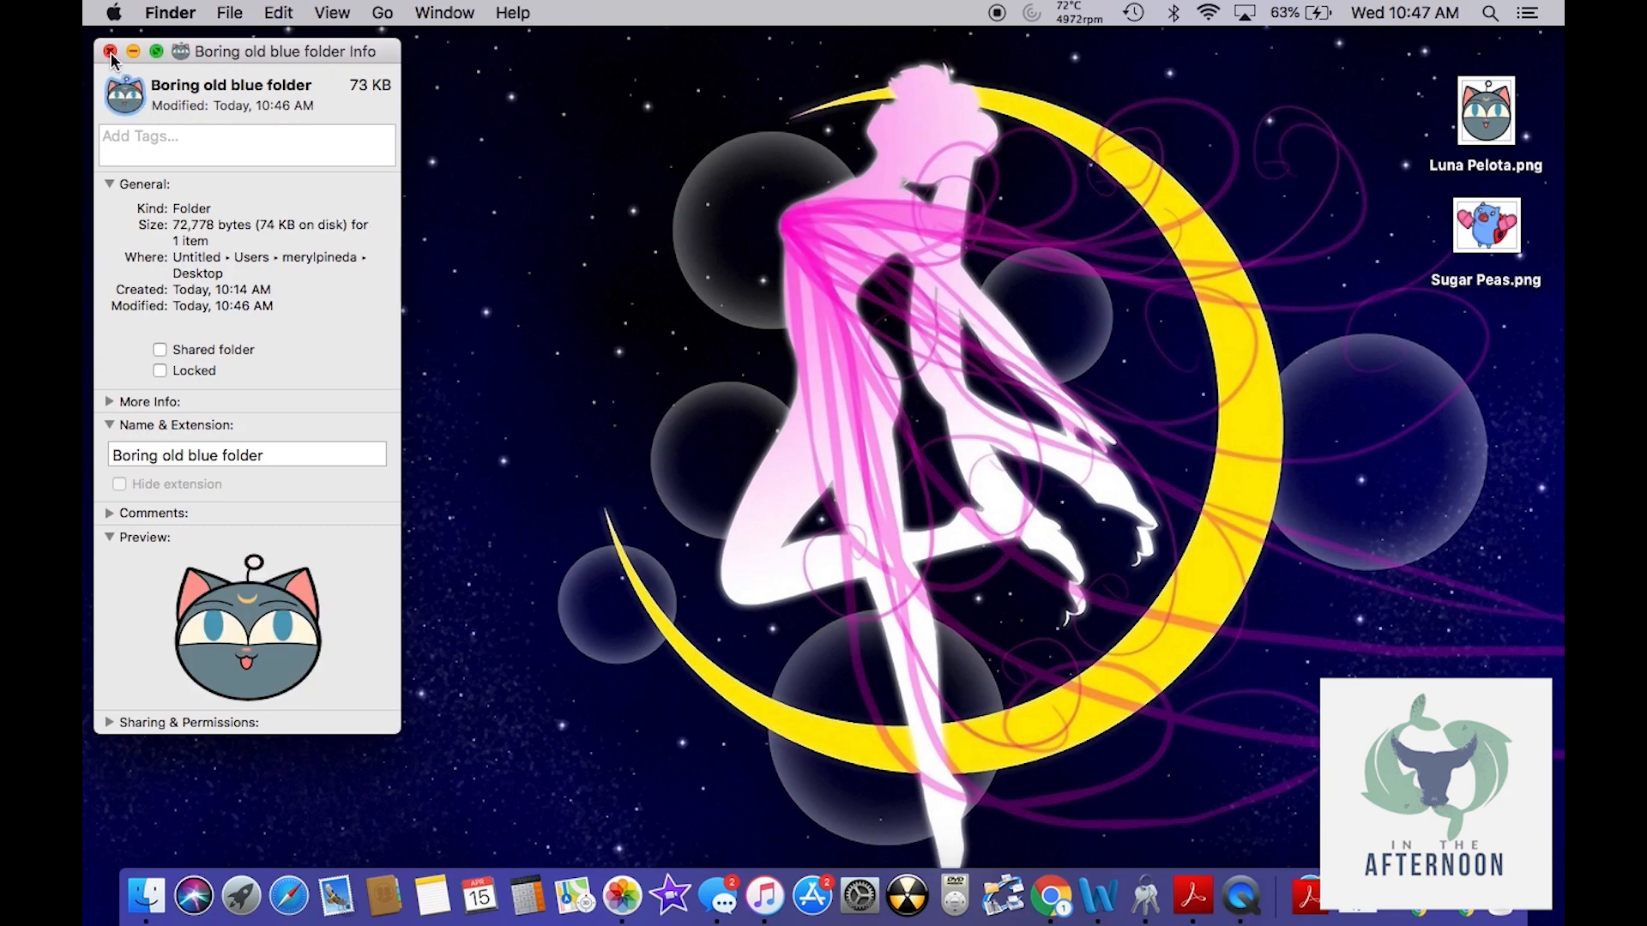
pyautogui.click(111, 52)
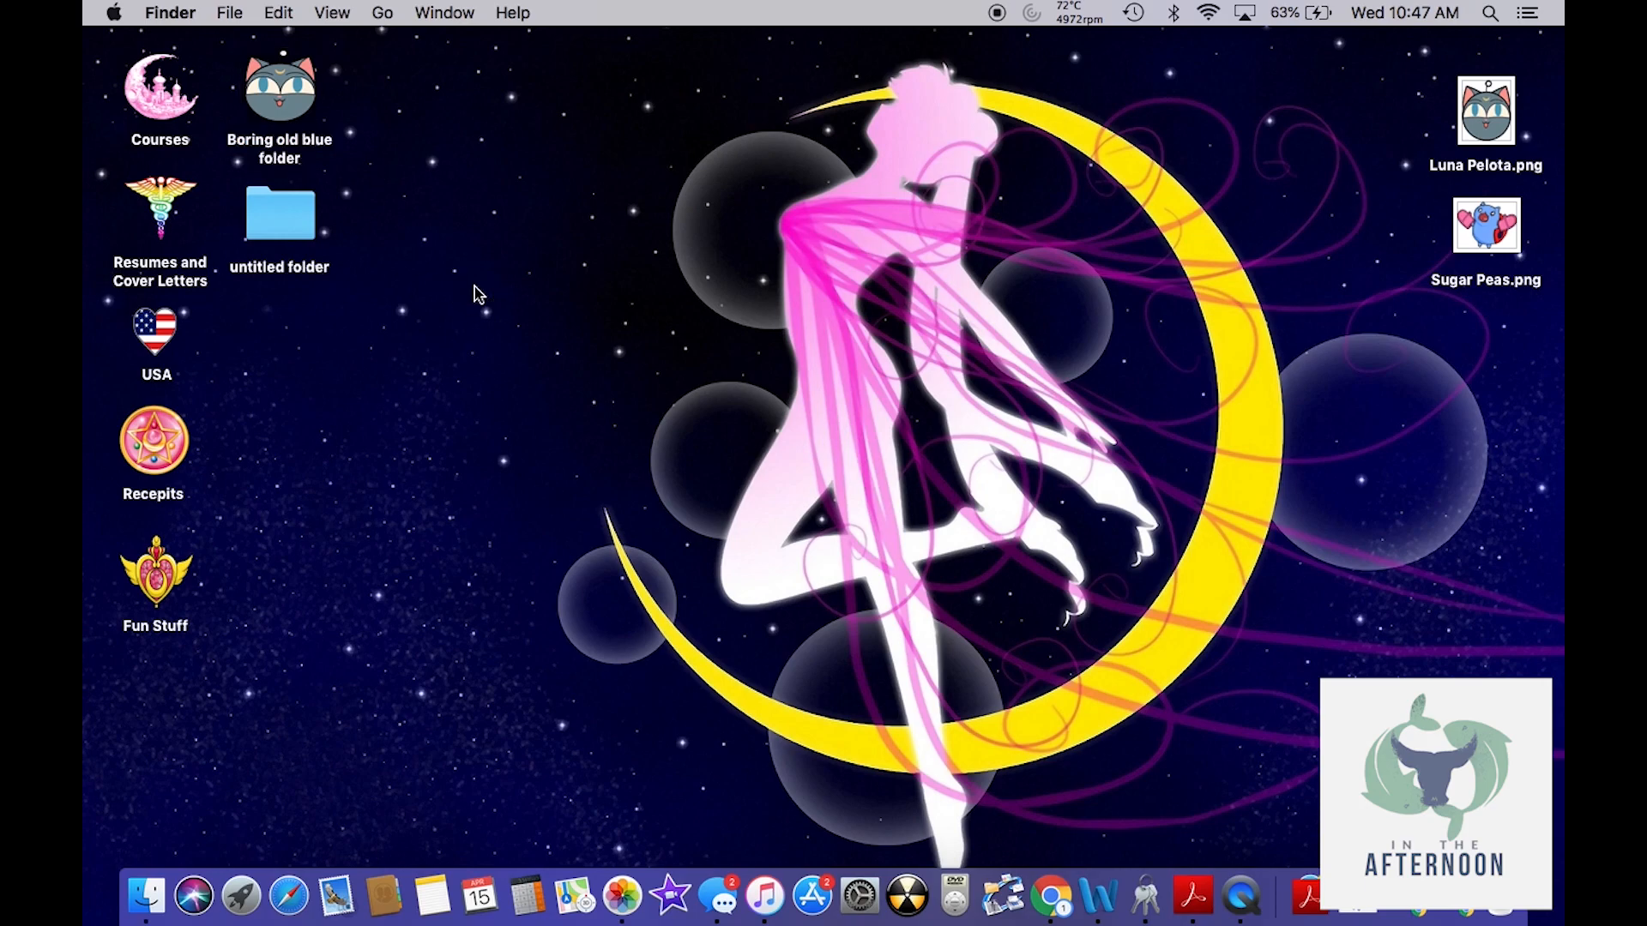
pyautogui.moveTo(1492, 234)
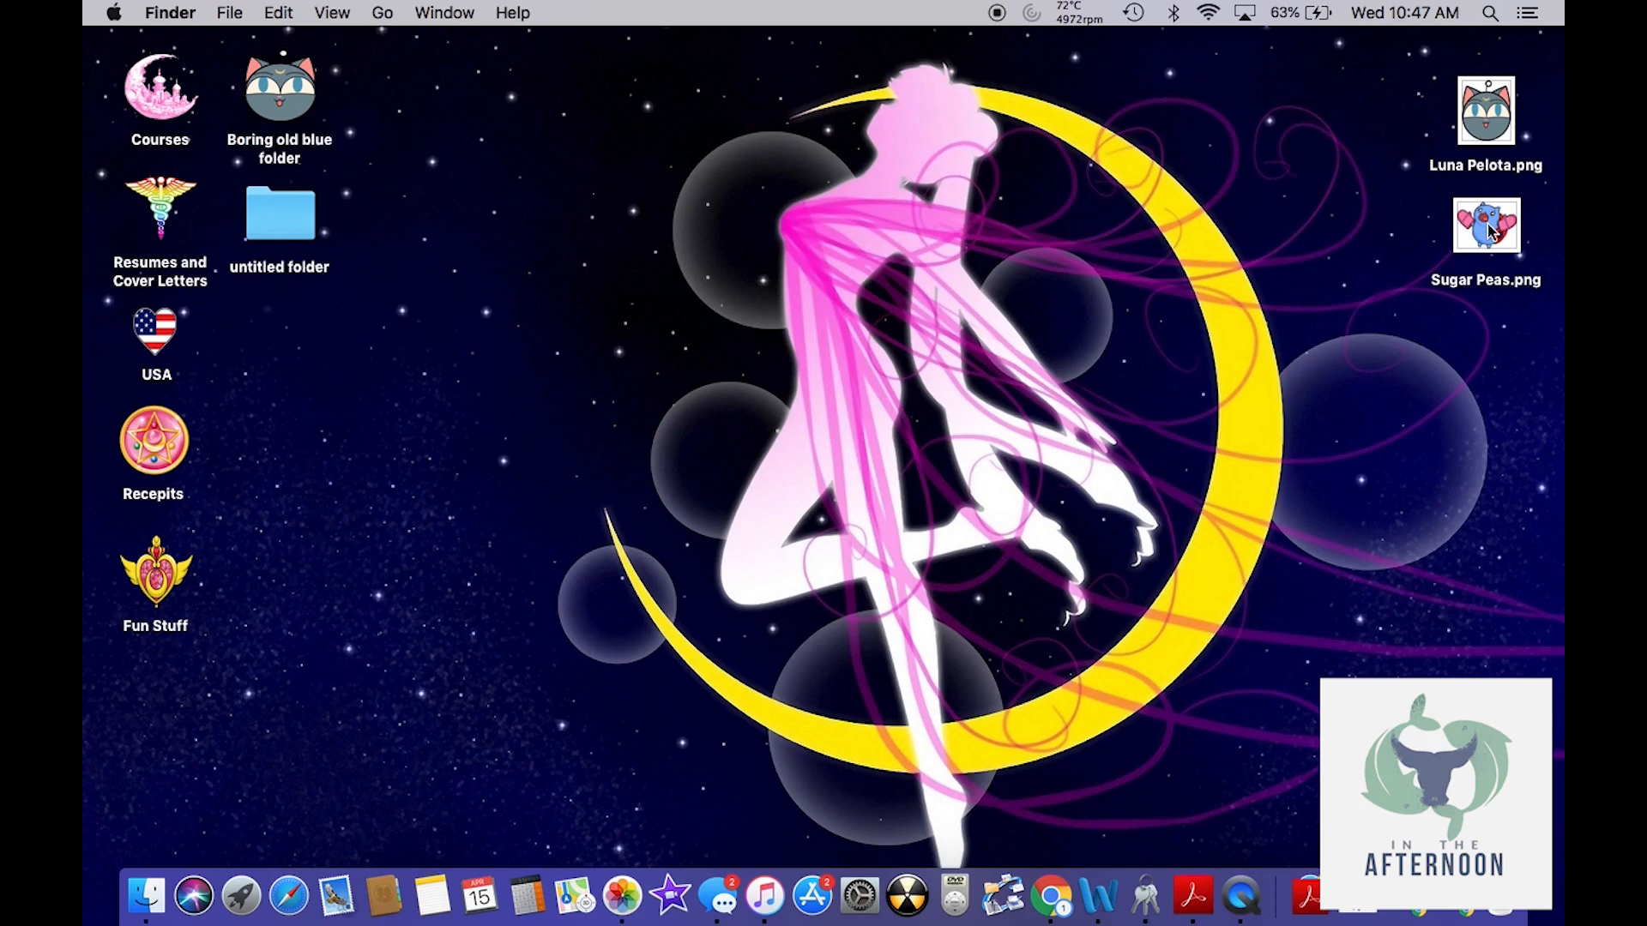
# Copy the Sugar Peas.png image in Preview, then close its window
pyautogui.doubleClick(1484, 224)
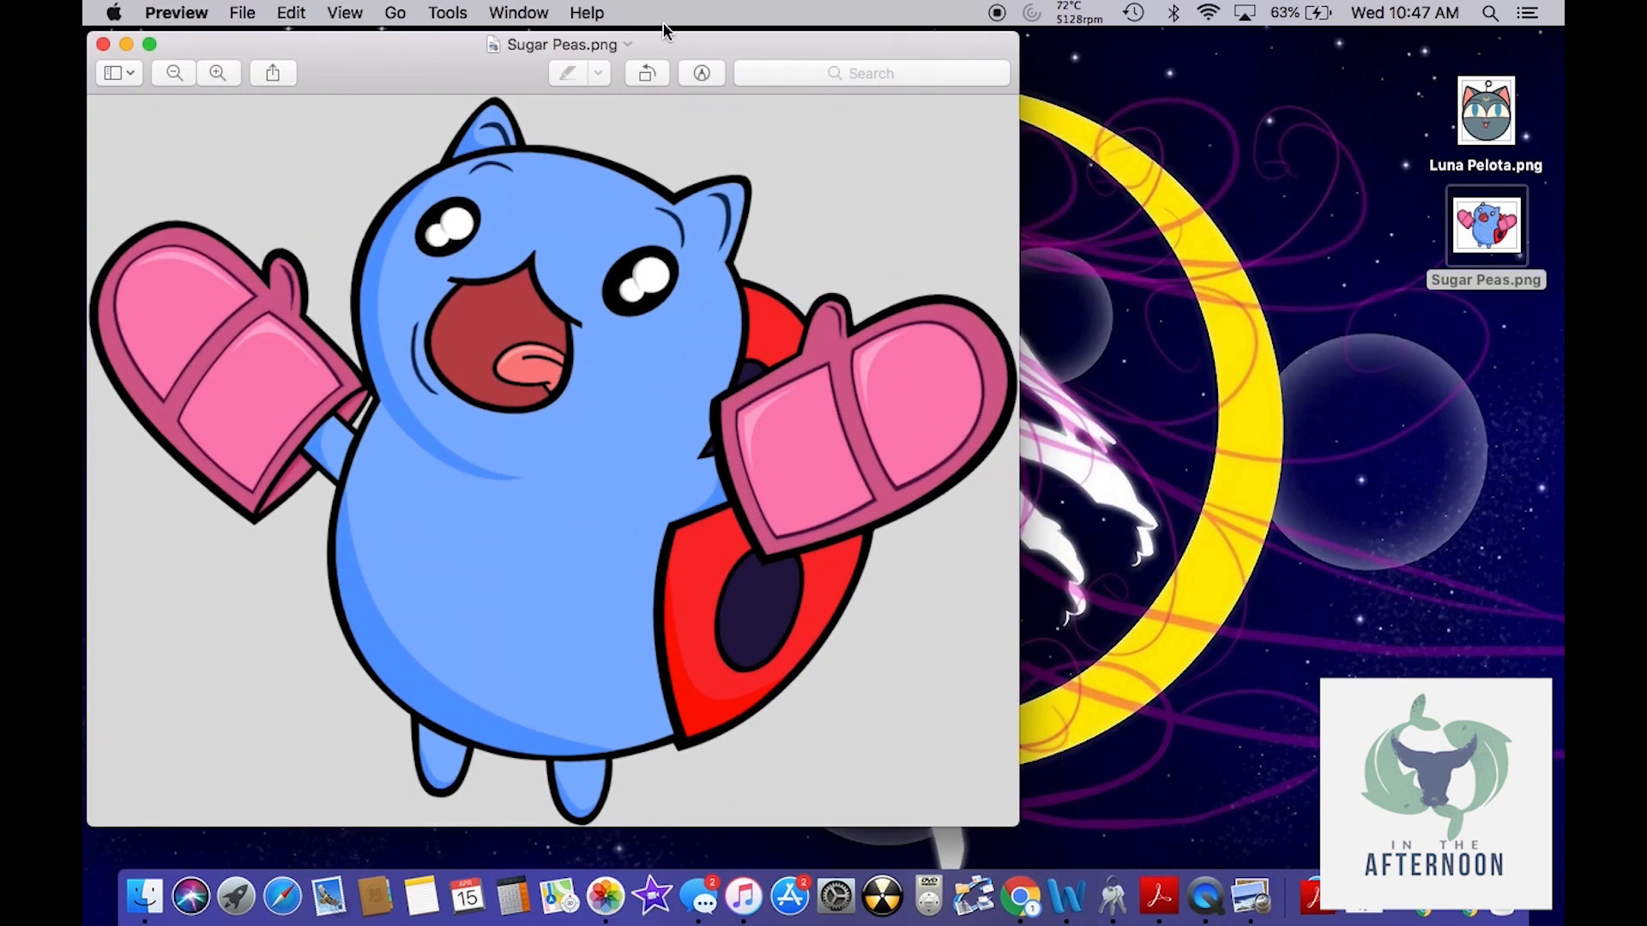
pyautogui.moveTo(291, 13)
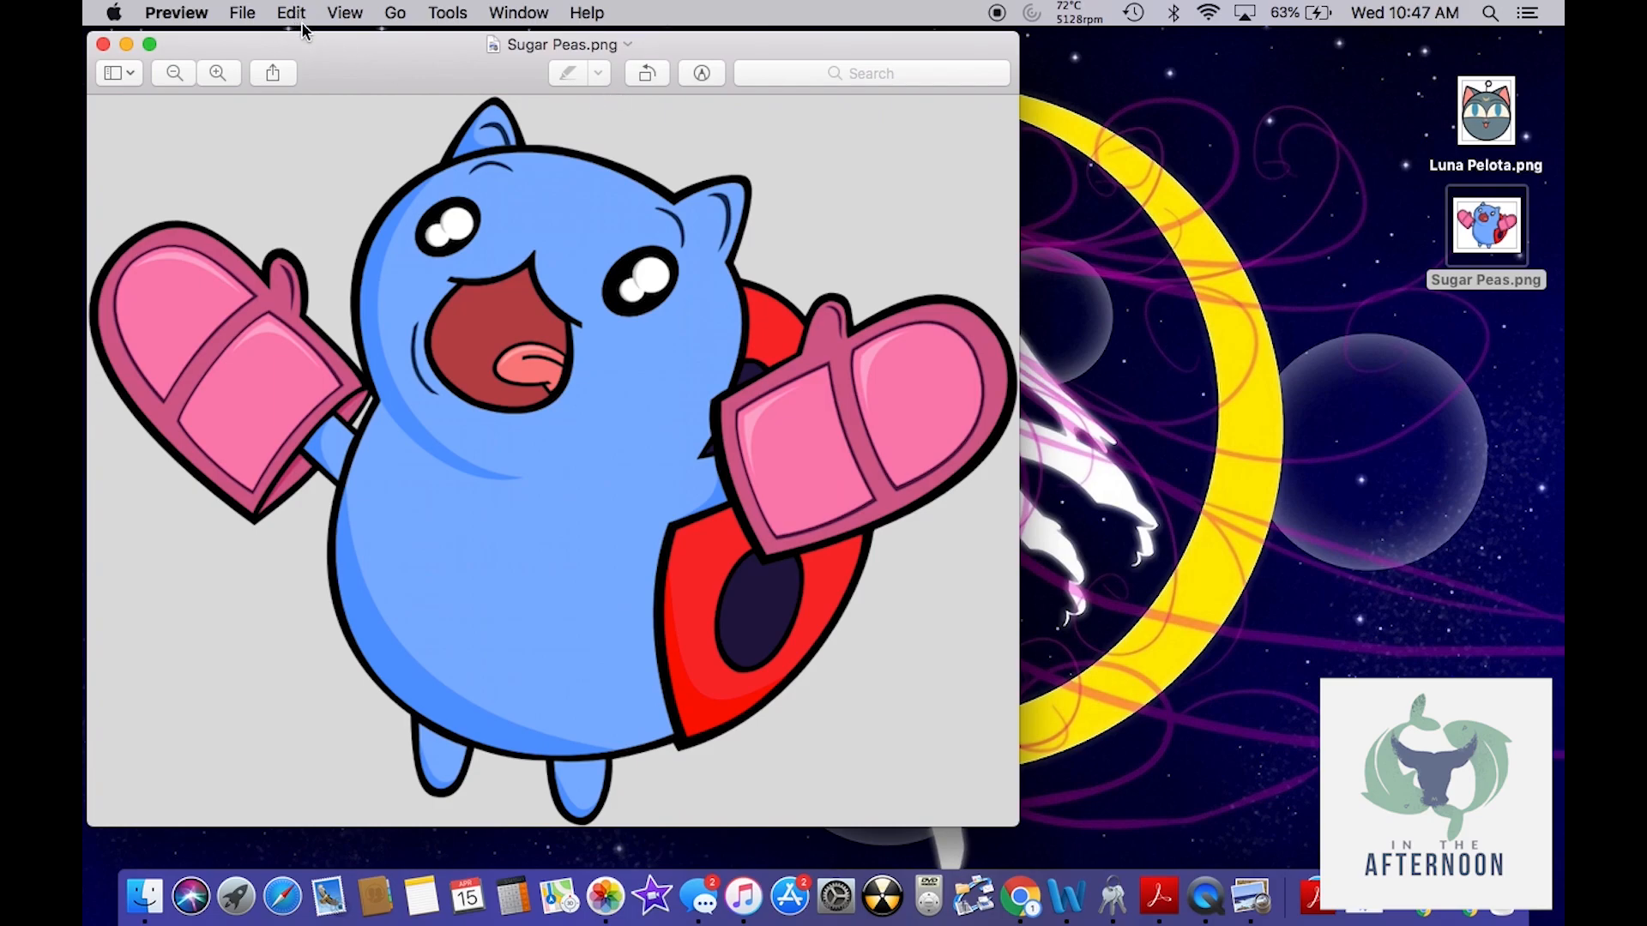
pyautogui.click(291, 13)
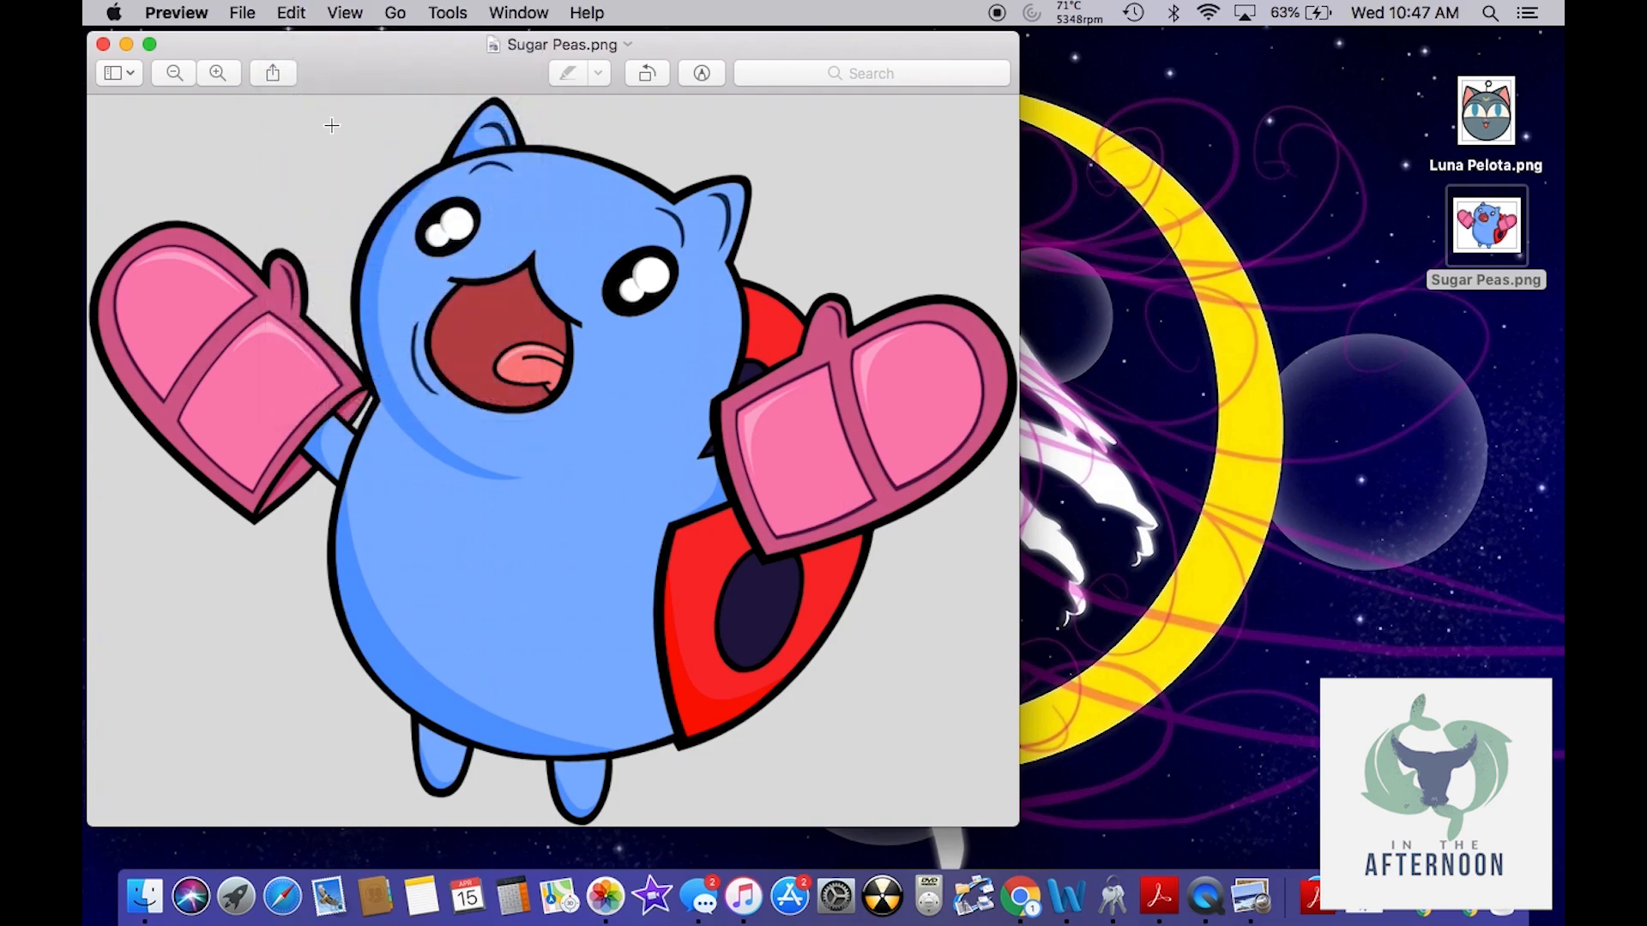
pyautogui.click(103, 43)
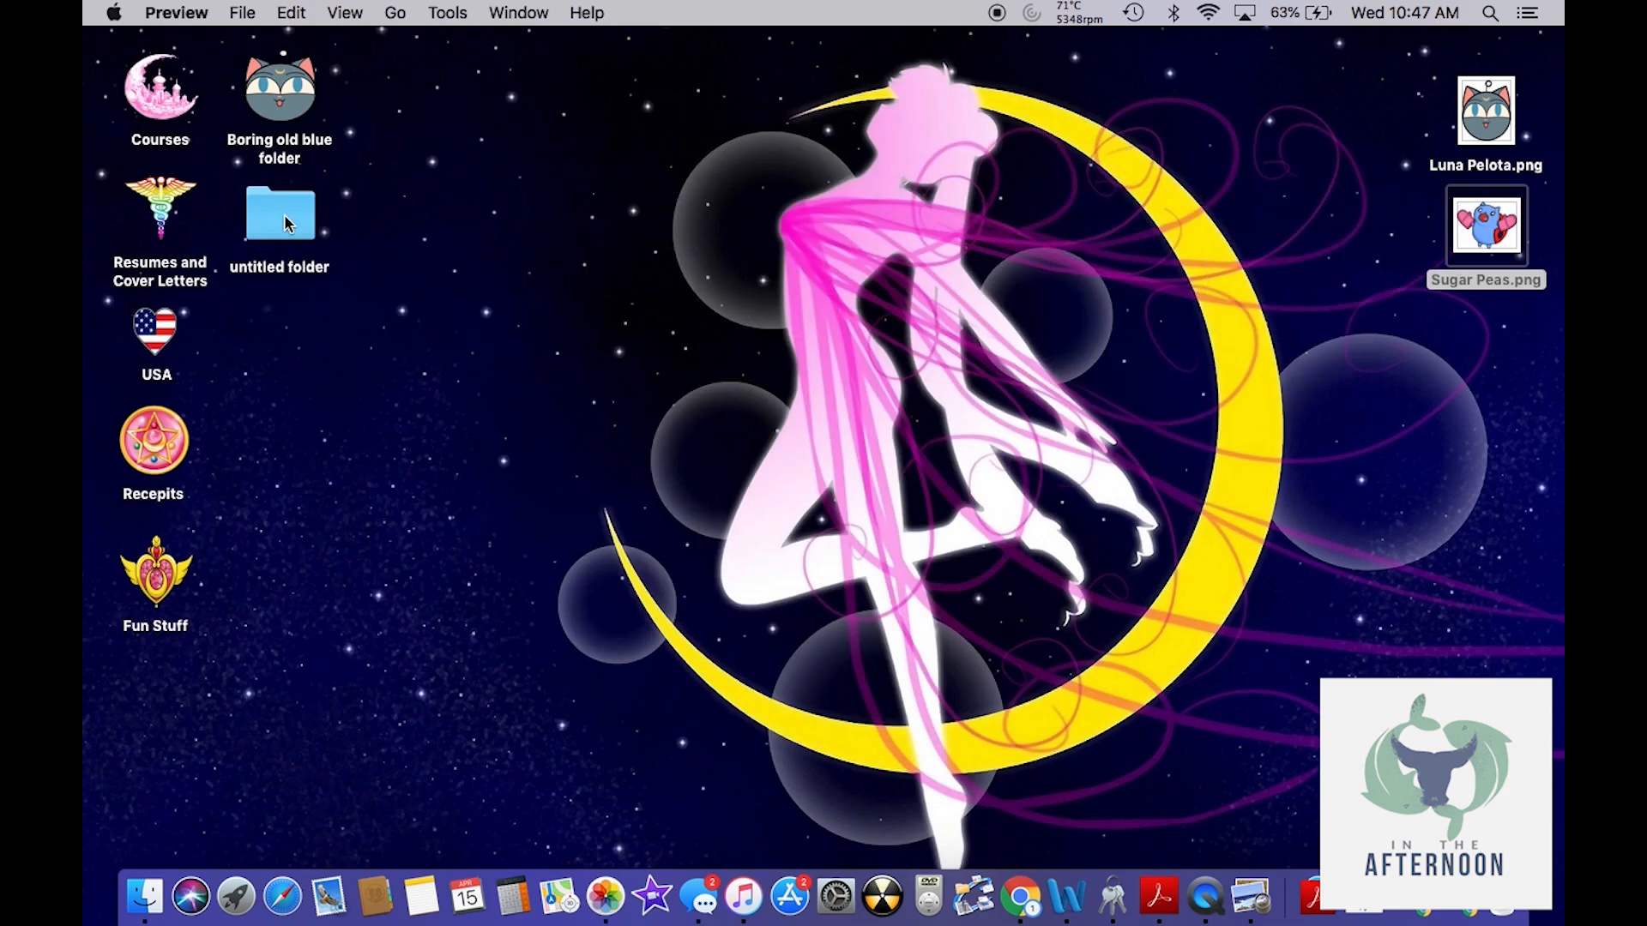
# Use Get Info to replace the untitled folder's icon with the copied Sugar Peas image
pyautogui.rightClick(280, 215)
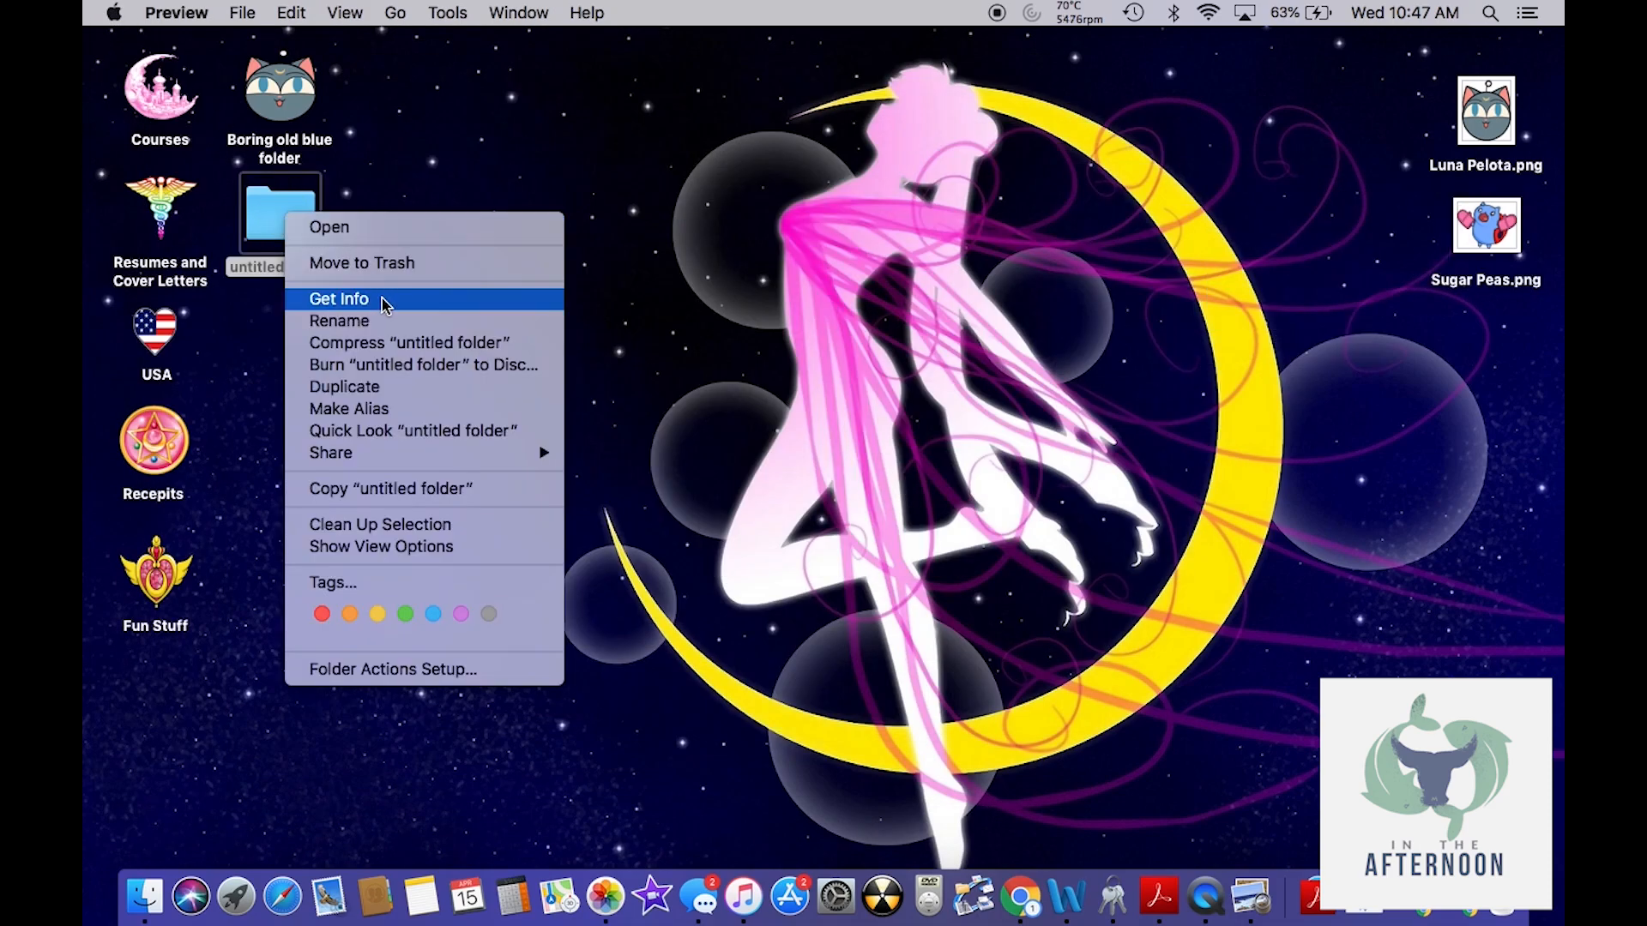
pyautogui.click(340, 299)
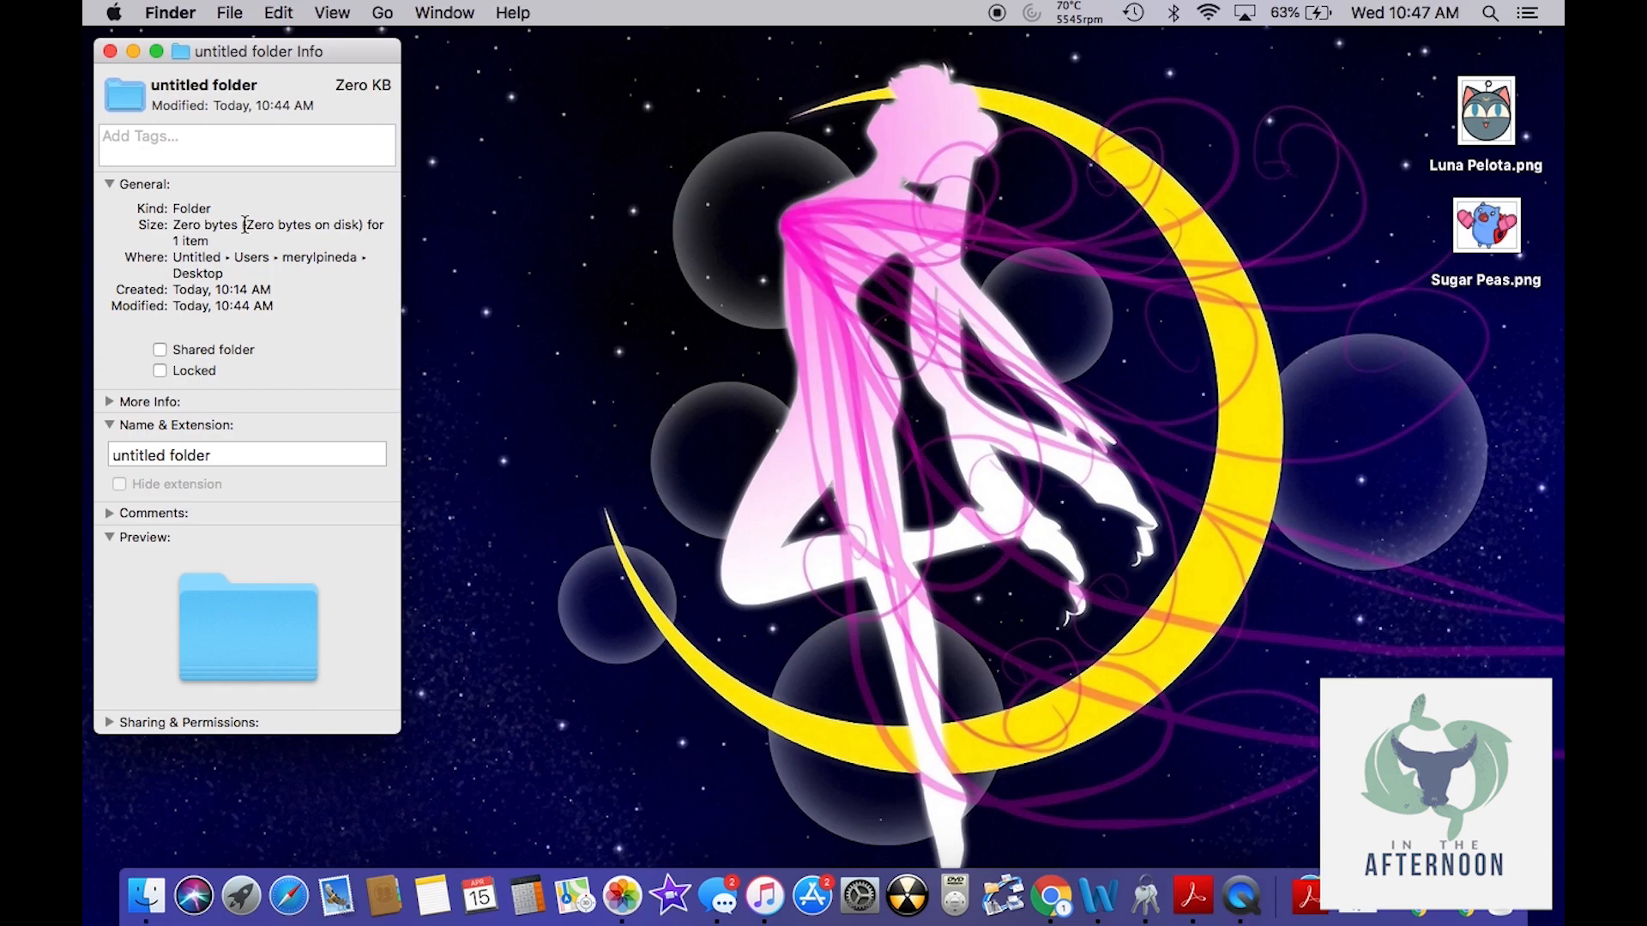
pyautogui.click(109, 51)
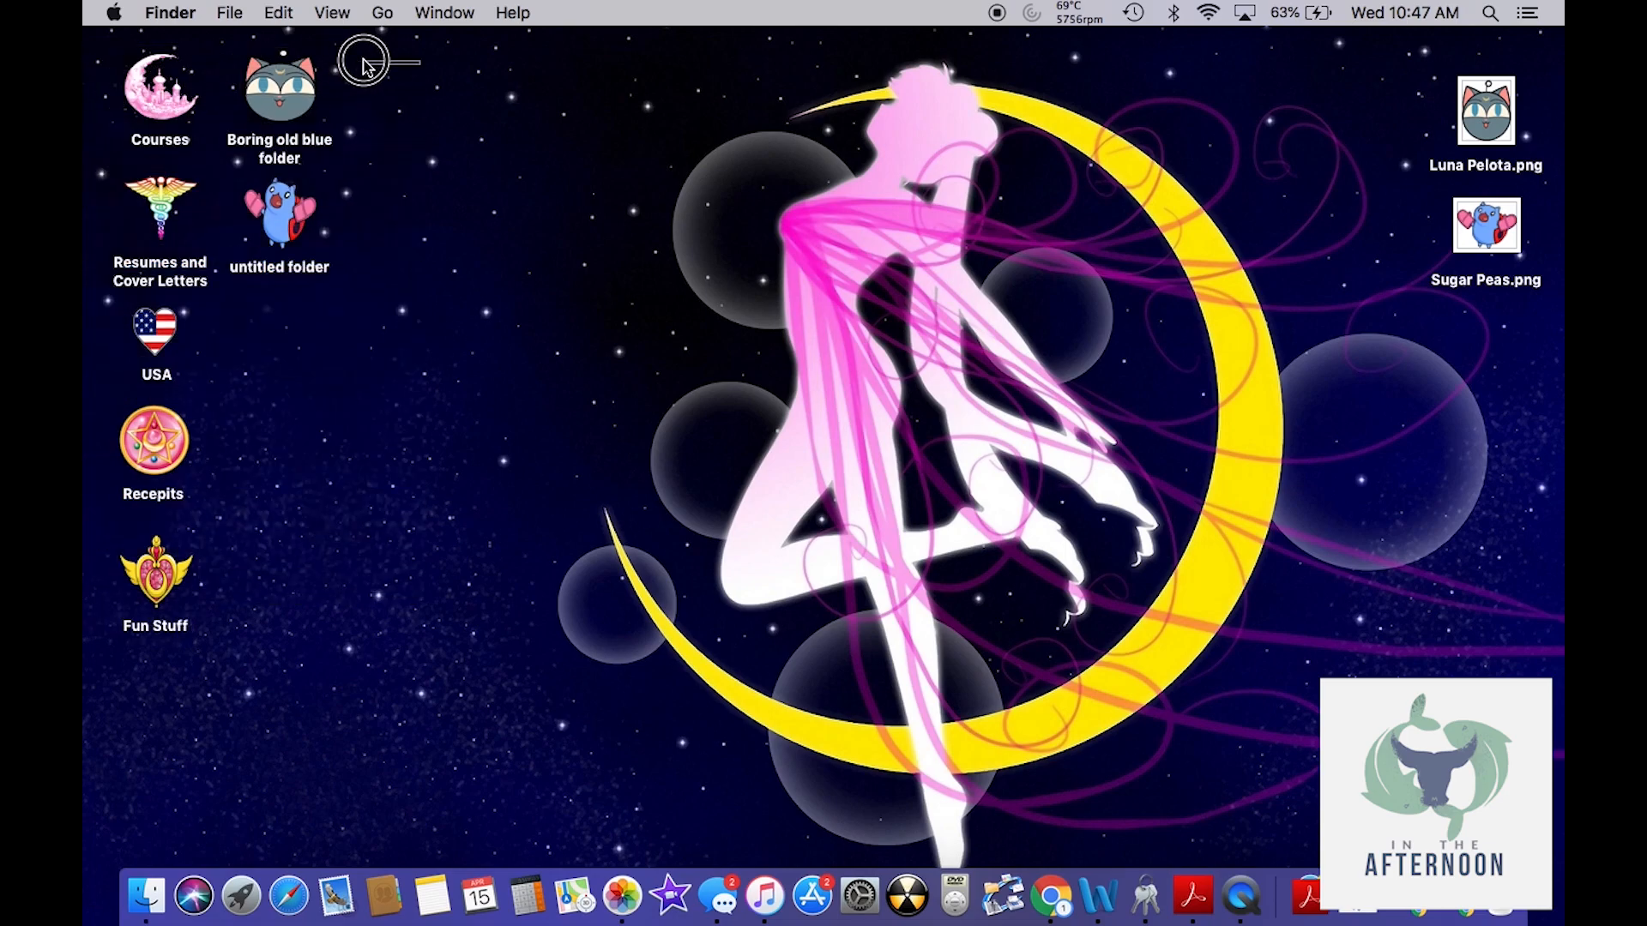
pyautogui.moveTo(378, 143)
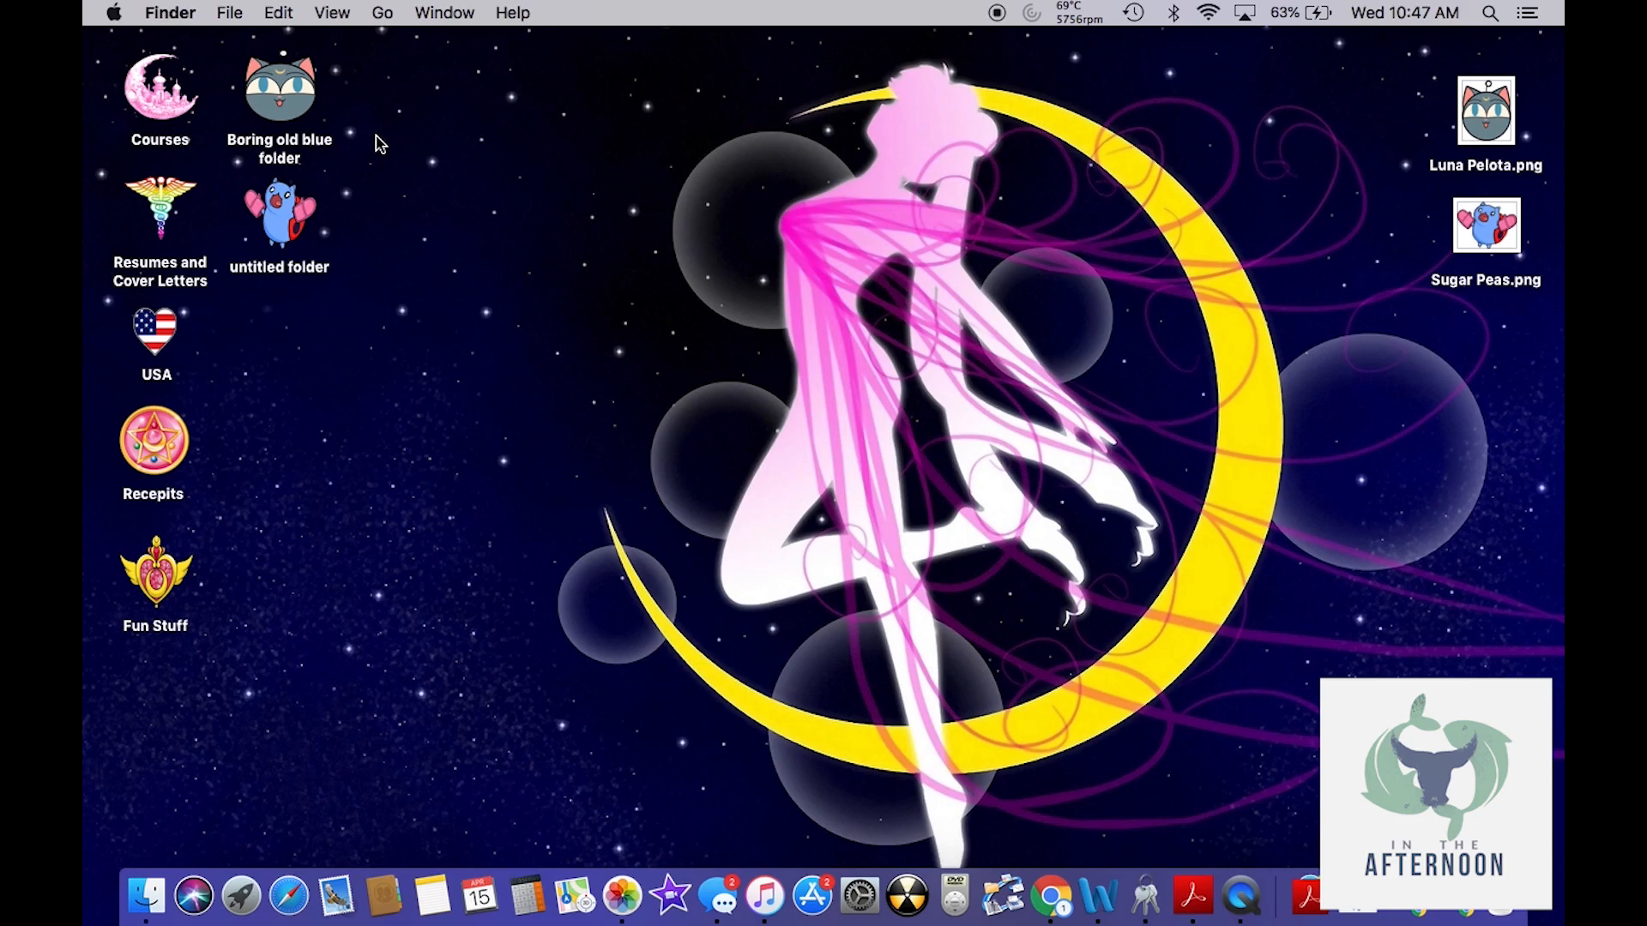
pyautogui.moveTo(391, 305)
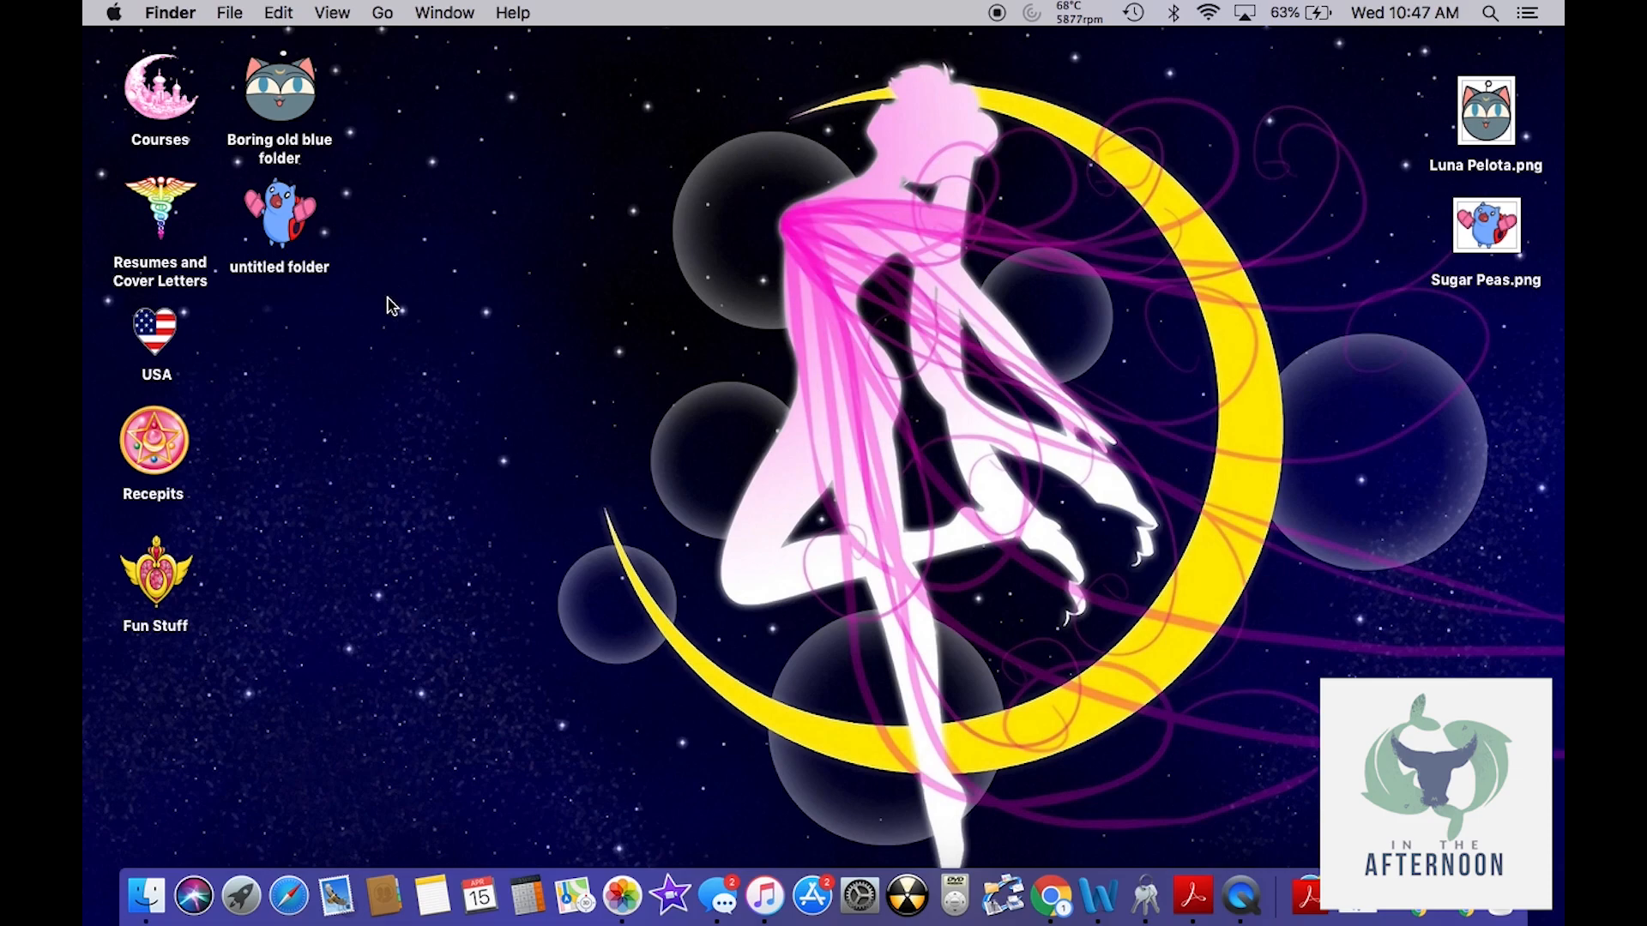
pyautogui.moveTo(1073, 134)
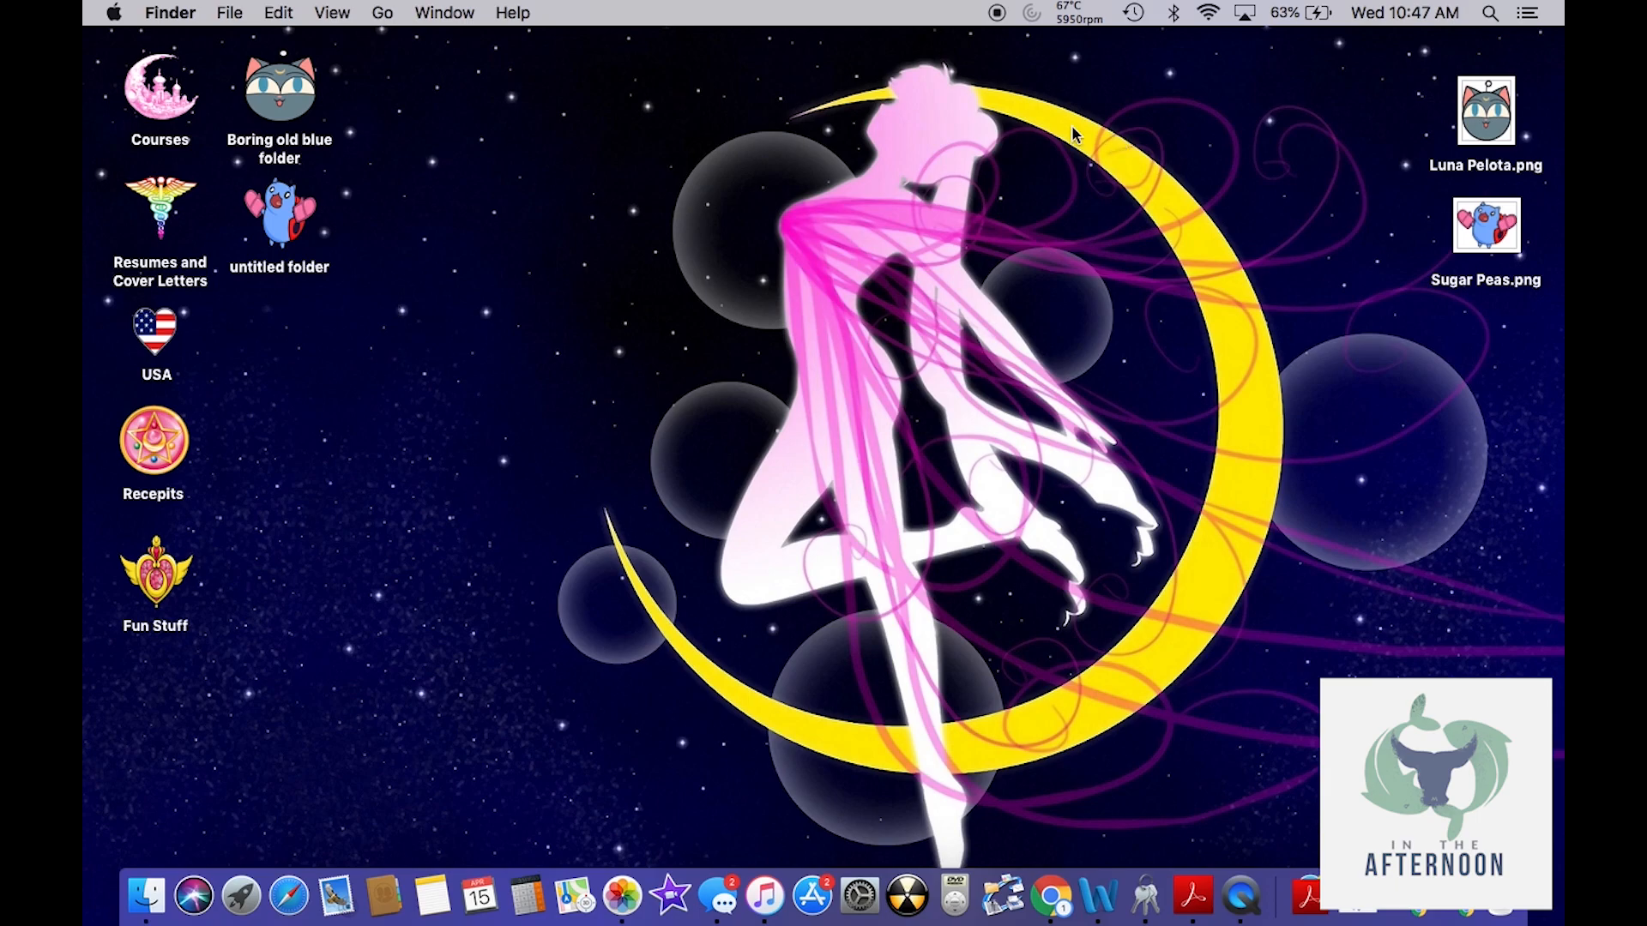